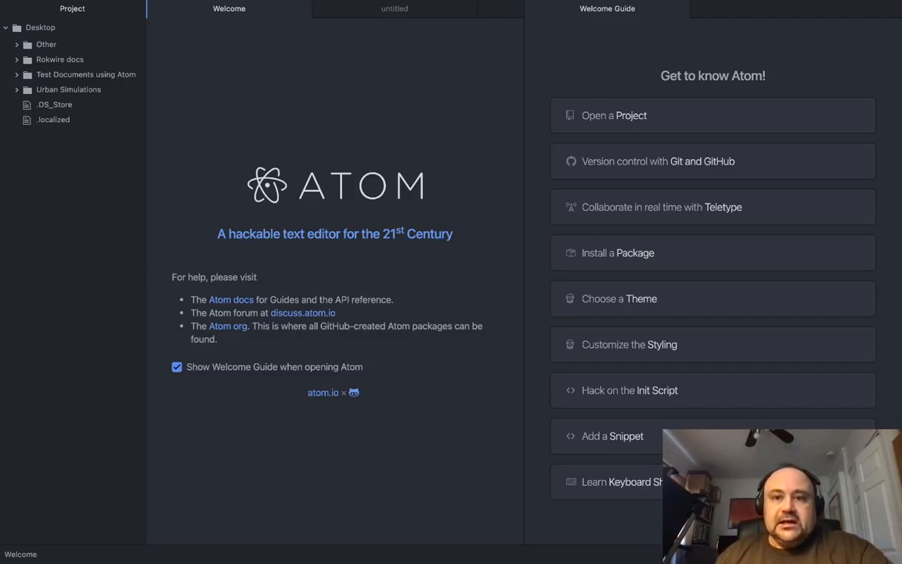
mouse_move(228, 9)
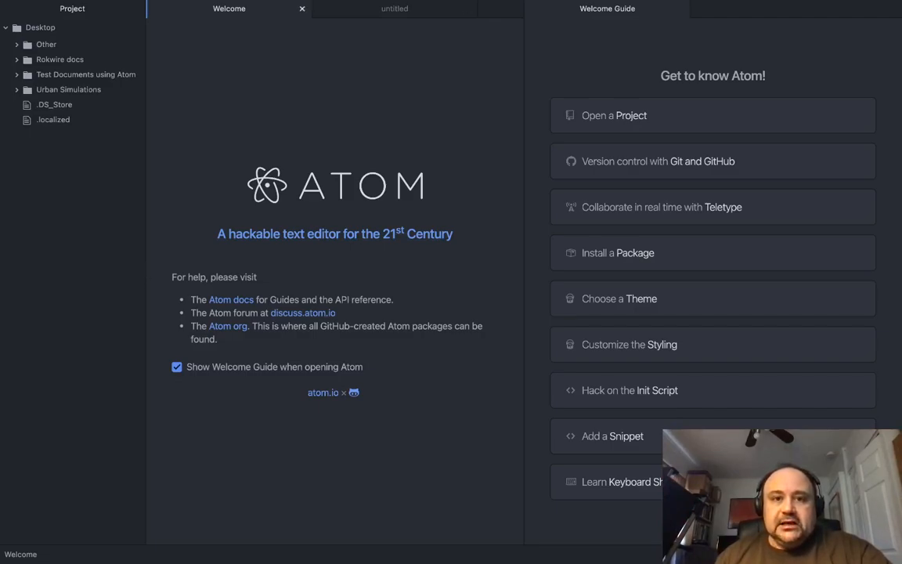
Bring the blank untitled document forward in place of the Welcome page.
left_click(404, 9)
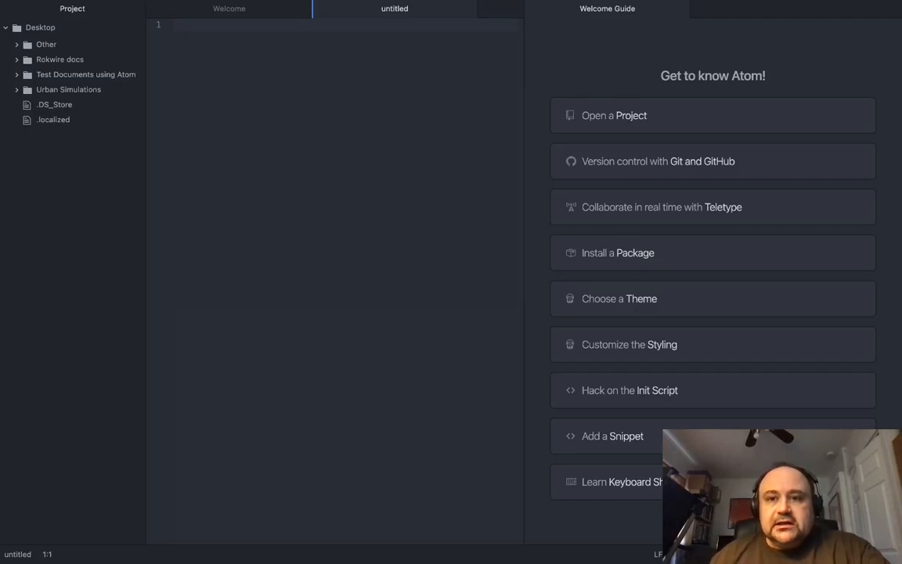
left_click(228, 9)
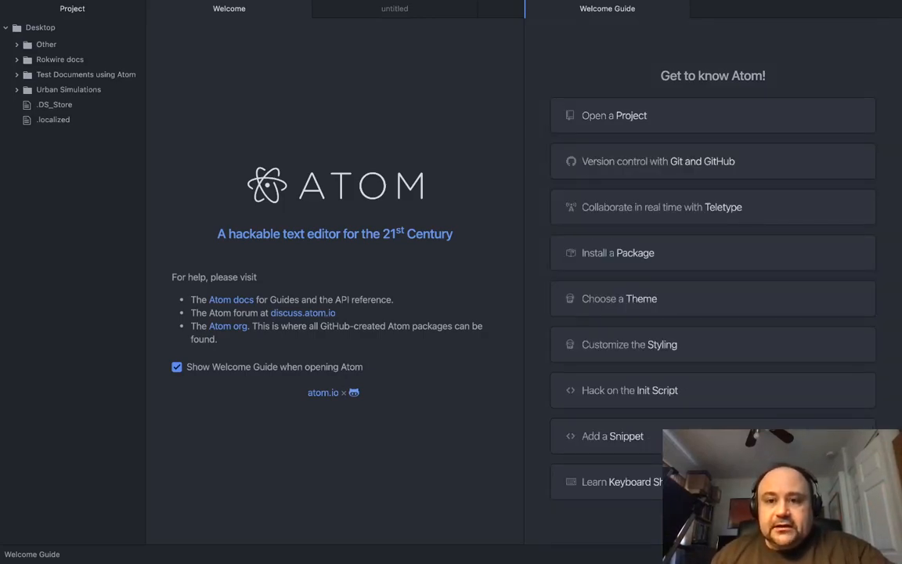
left_click(712, 160)
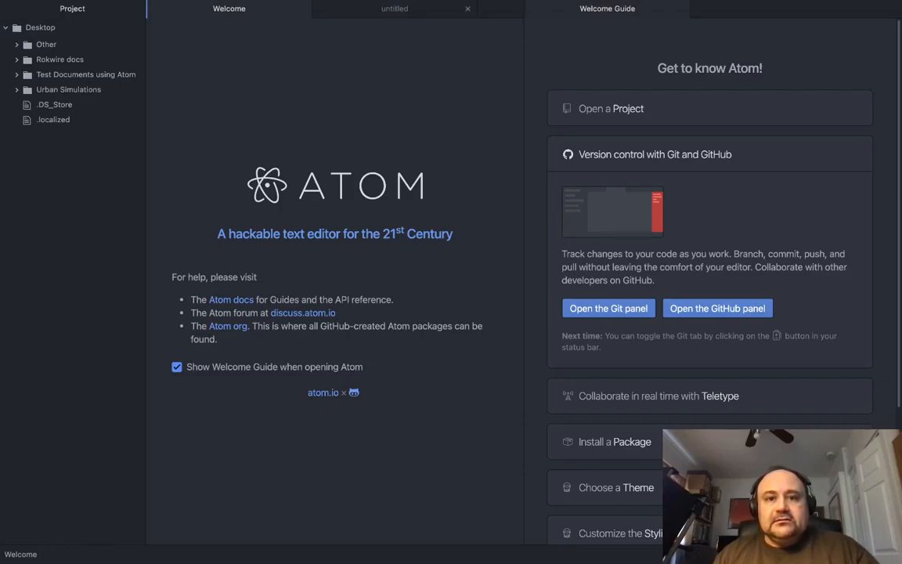
left_click(394, 9)
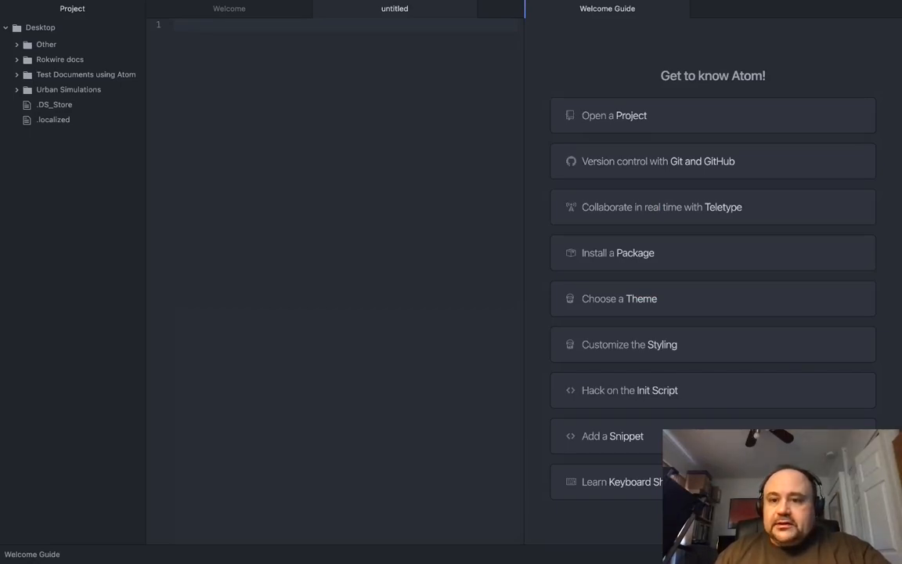
Expand 'Install a Package' in the Welcome Guide and launch the installer to reach Settings > Install.
left_click(712, 207)
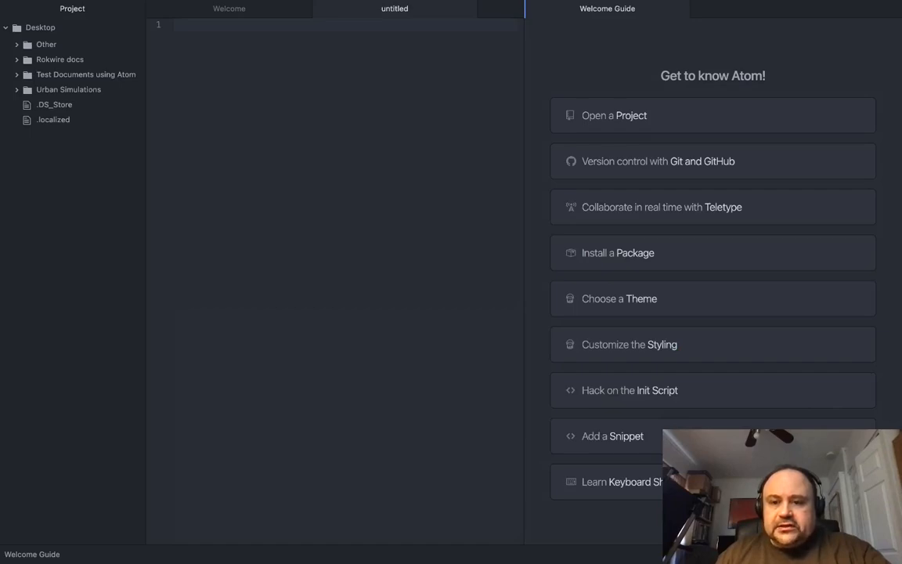
left_click(617, 252)
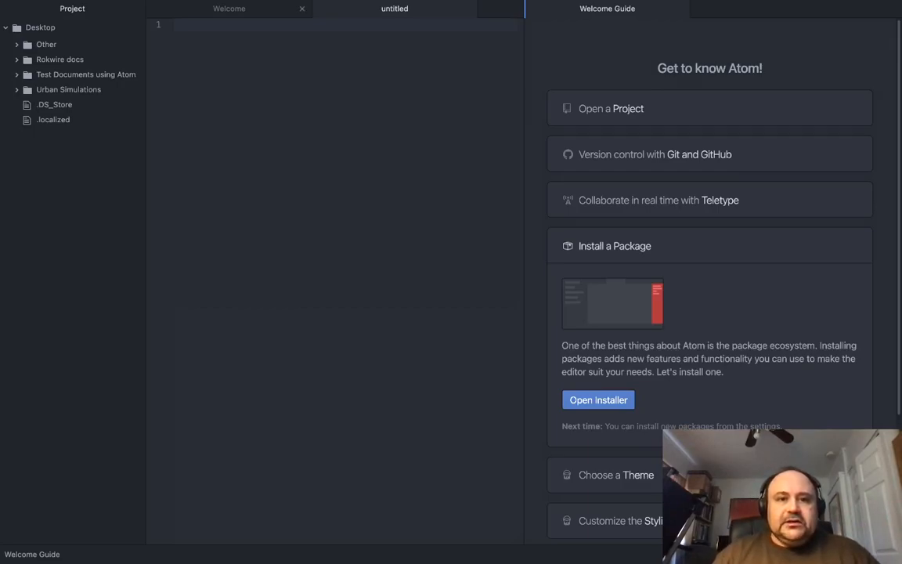
left_click(235, 10)
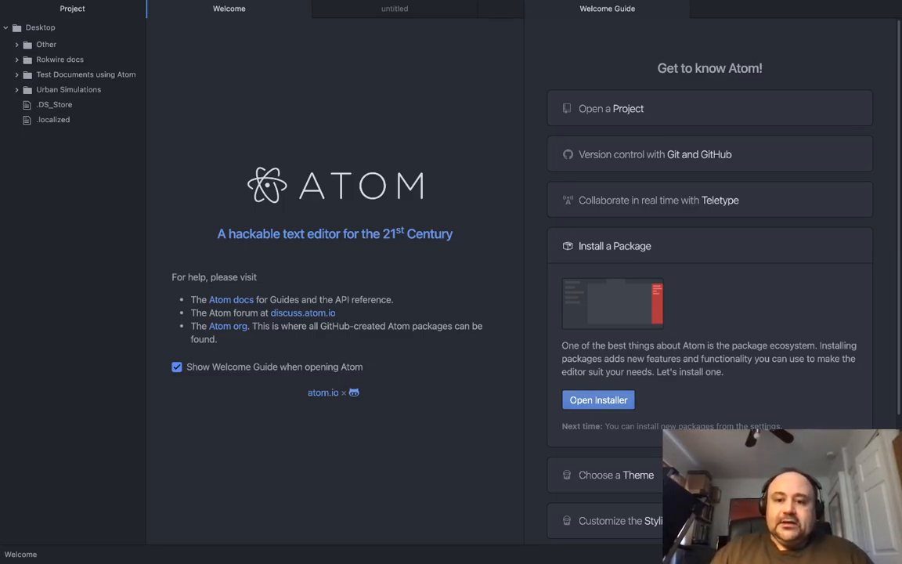
left_click(598, 399)
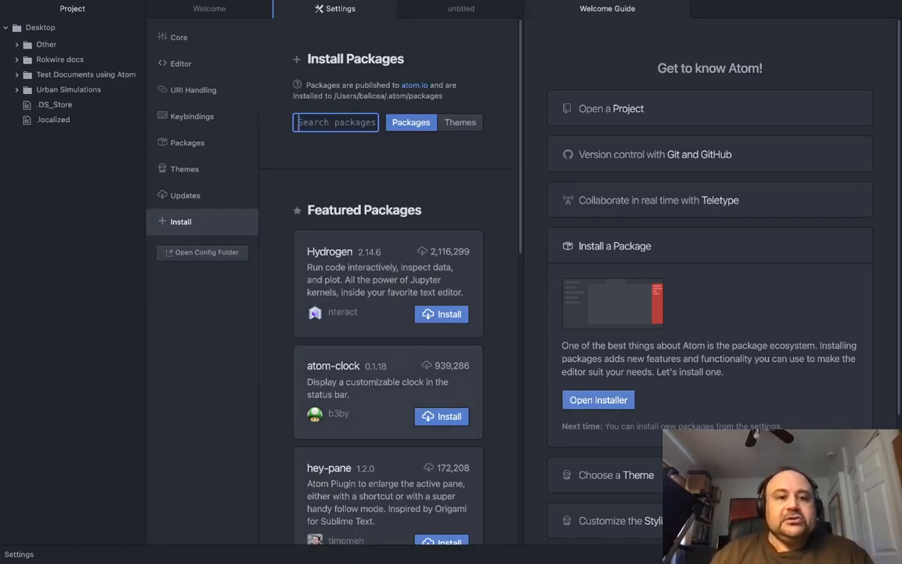
Show the Installed Packages list with its community packages in Settings.
left_click(191, 89)
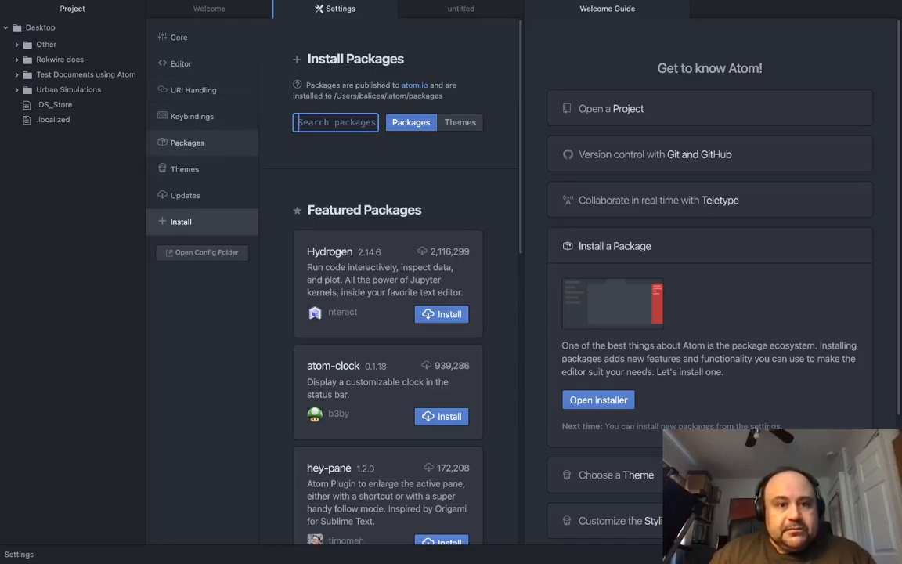
left_click(188, 143)
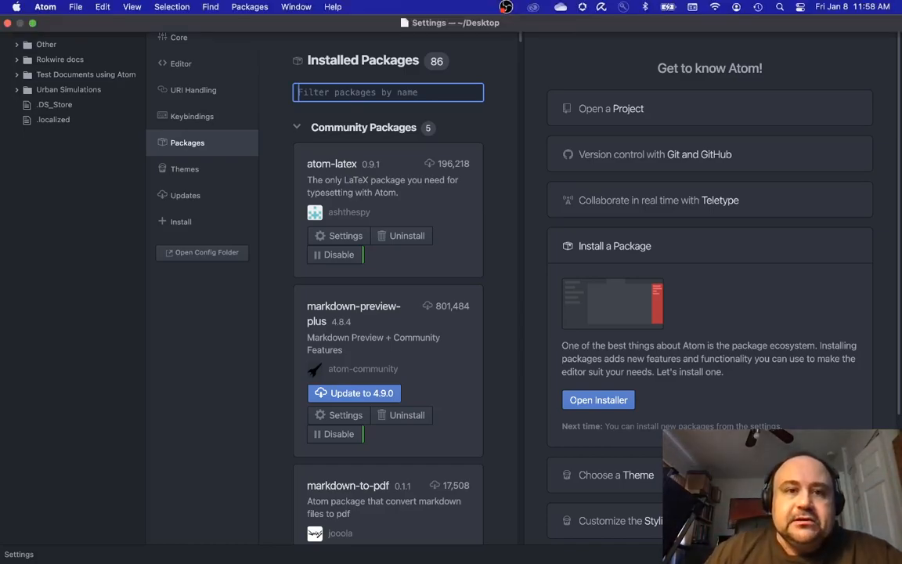
Bring up the Packages menu listing Atom-LaTeX, Markdown to PDF and Pandoc PDF entries.
left_click(249, 6)
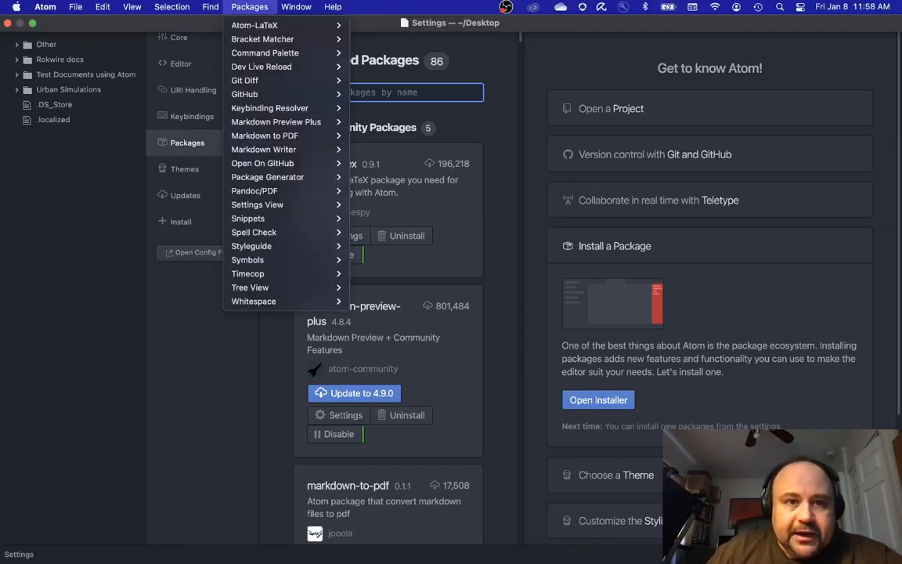
mouse_move(263, 37)
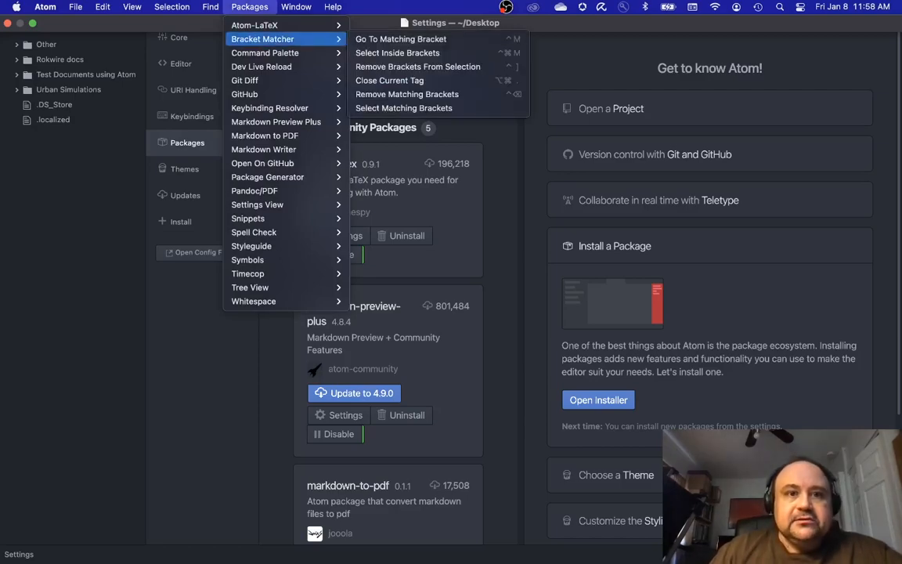
mouse_move(244, 80)
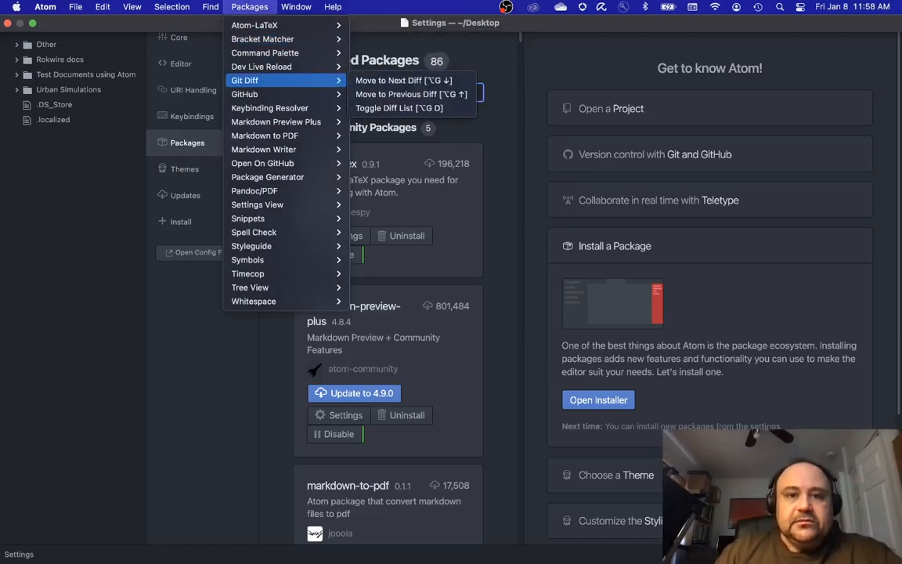
mouse_move(263, 163)
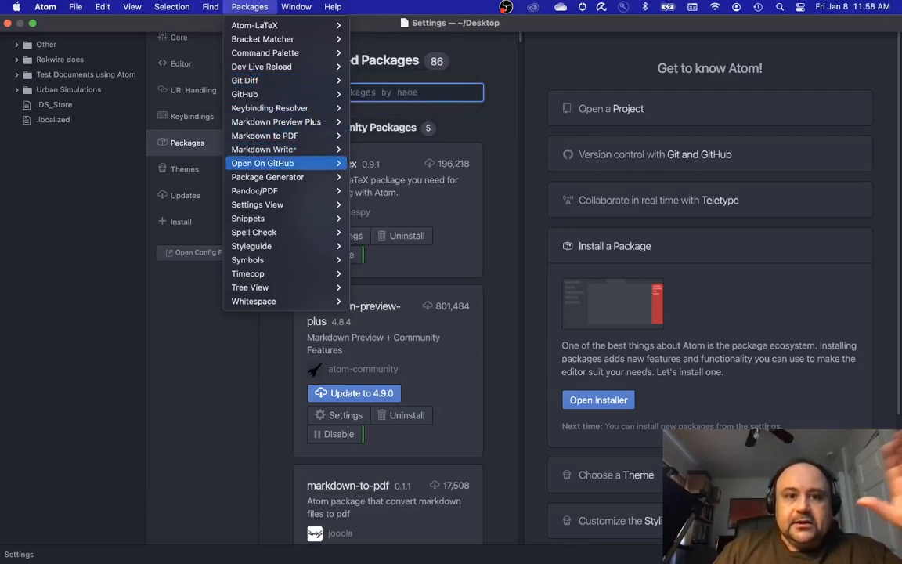
mouse_move(263, 135)
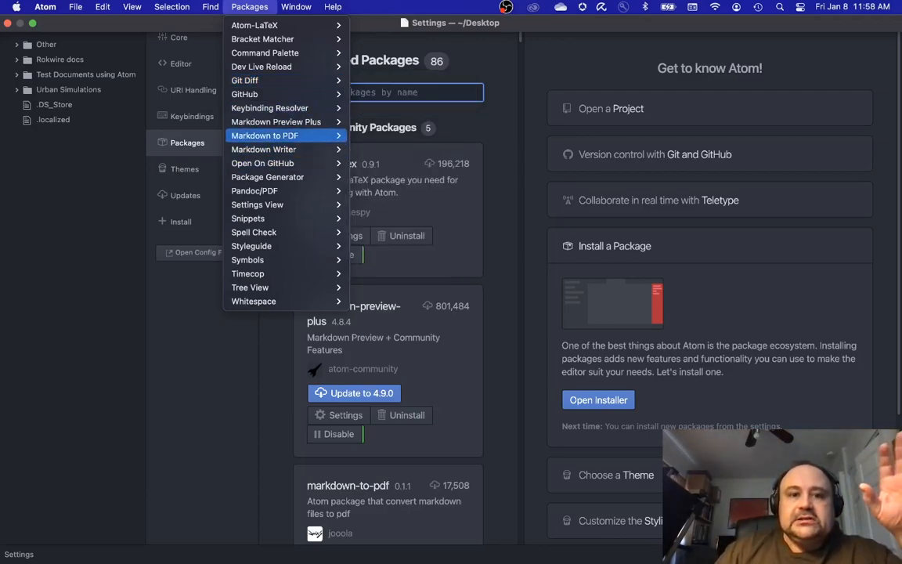
mouse_move(263, 134)
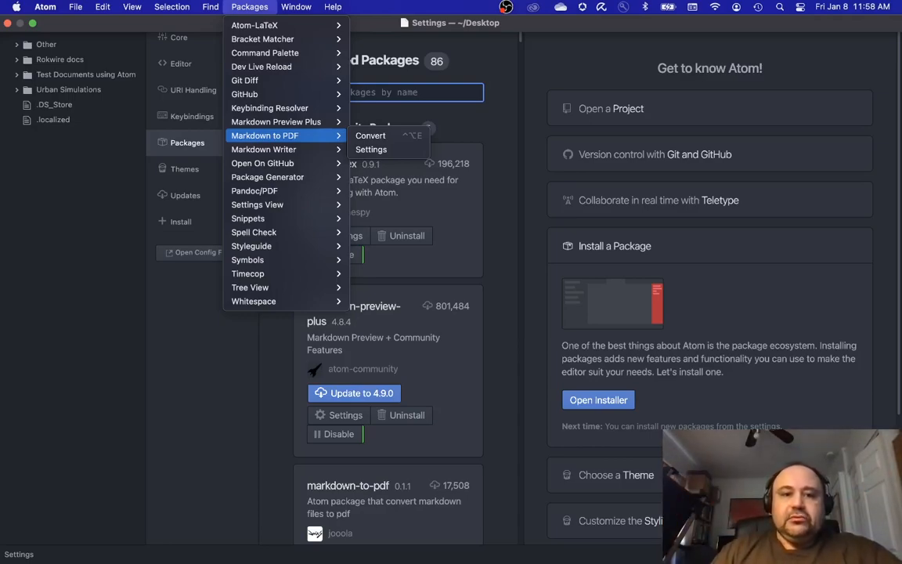
mouse_move(263, 151)
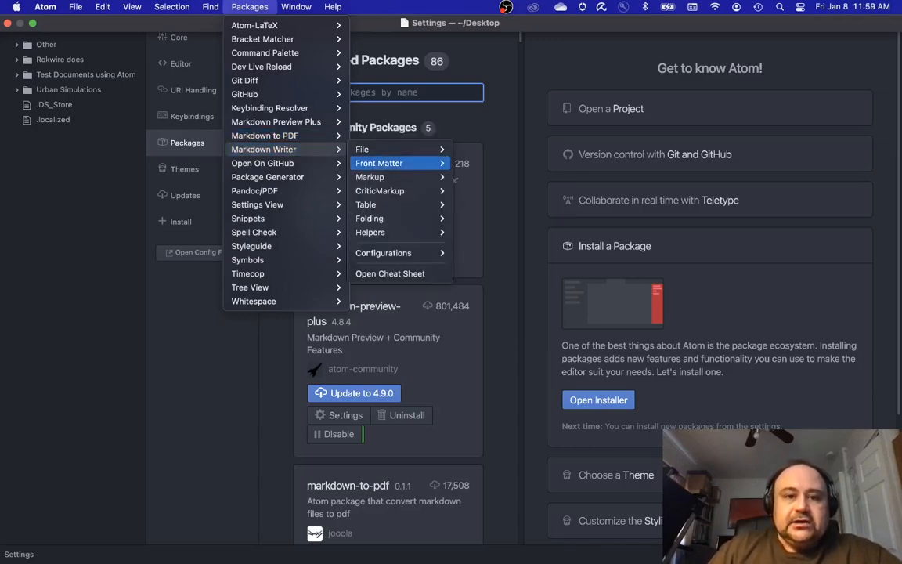
mouse_move(385, 149)
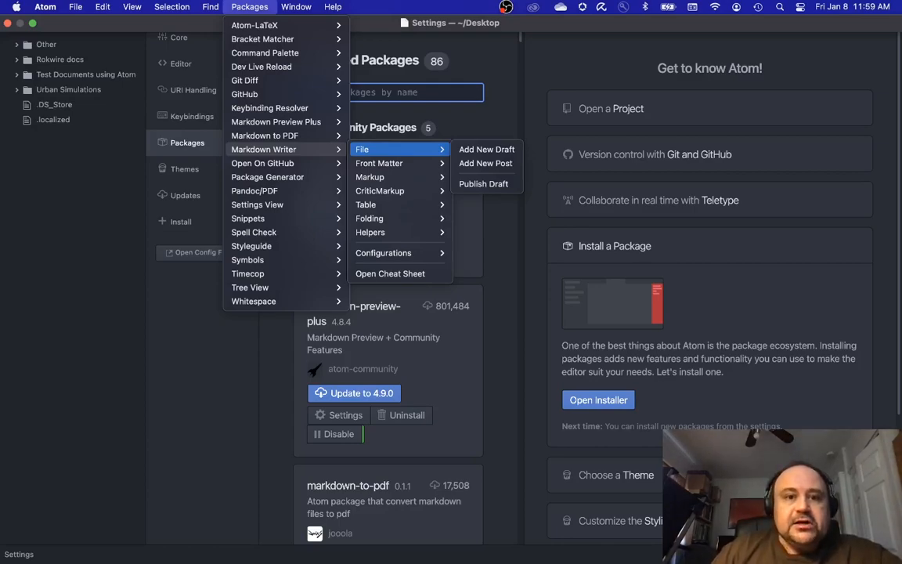
mouse_move(385, 231)
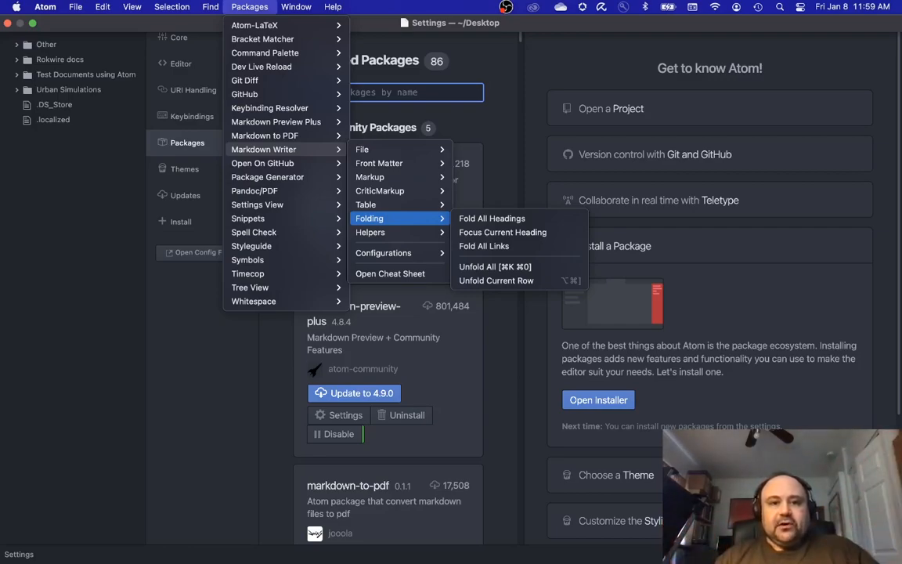
mouse_move(375, 175)
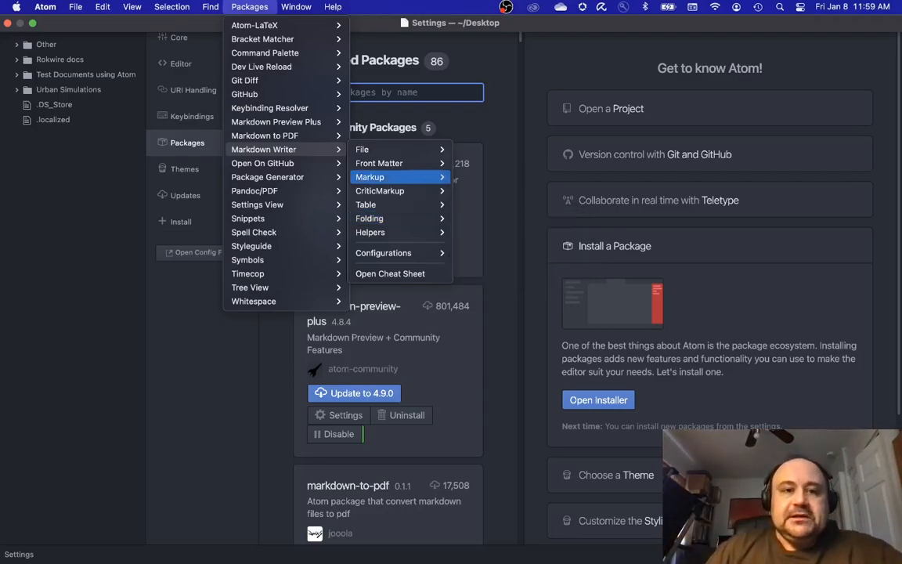
mouse_move(264, 135)
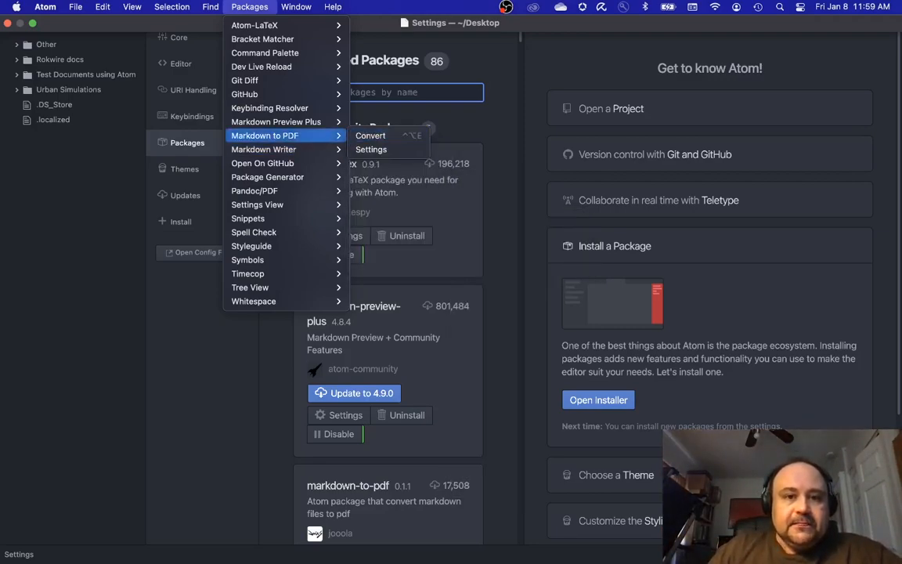
mouse_move(263, 148)
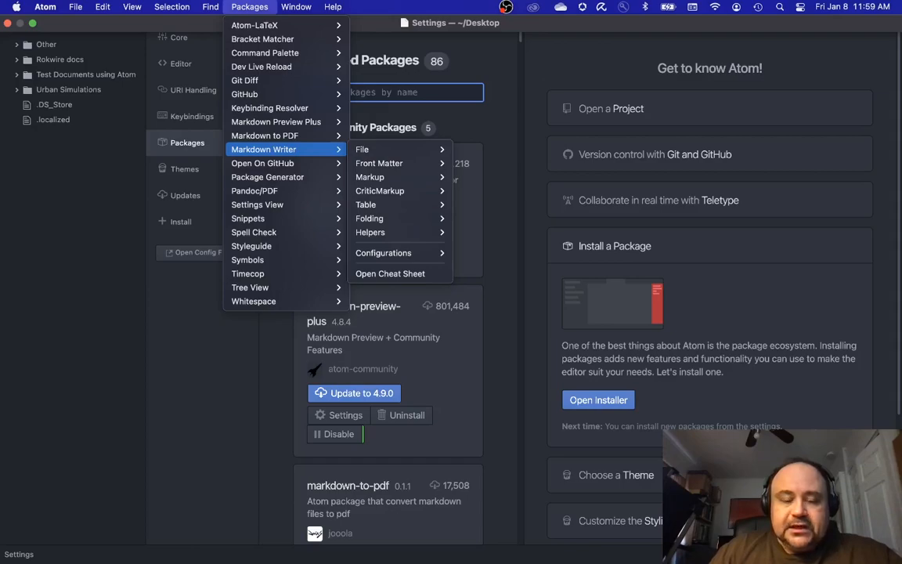
mouse_move(263, 163)
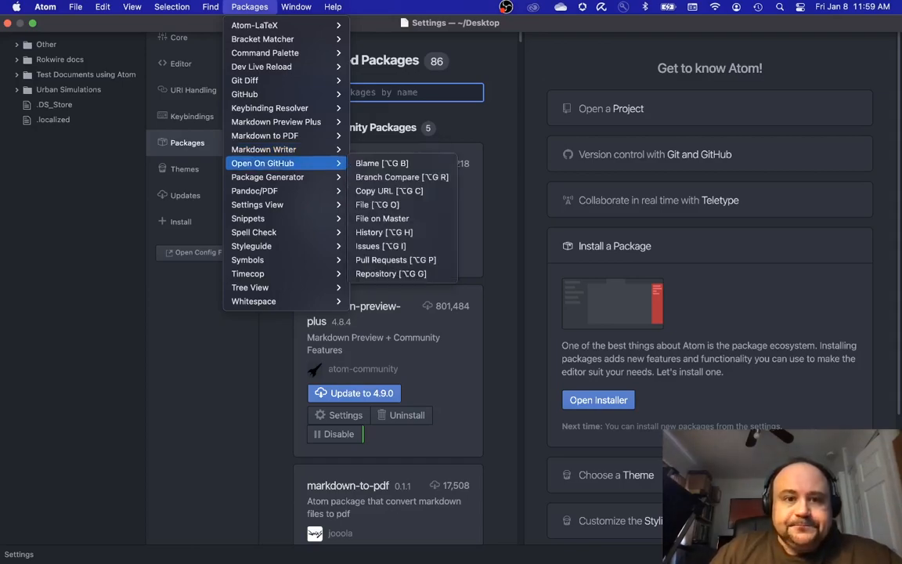
mouse_move(254, 191)
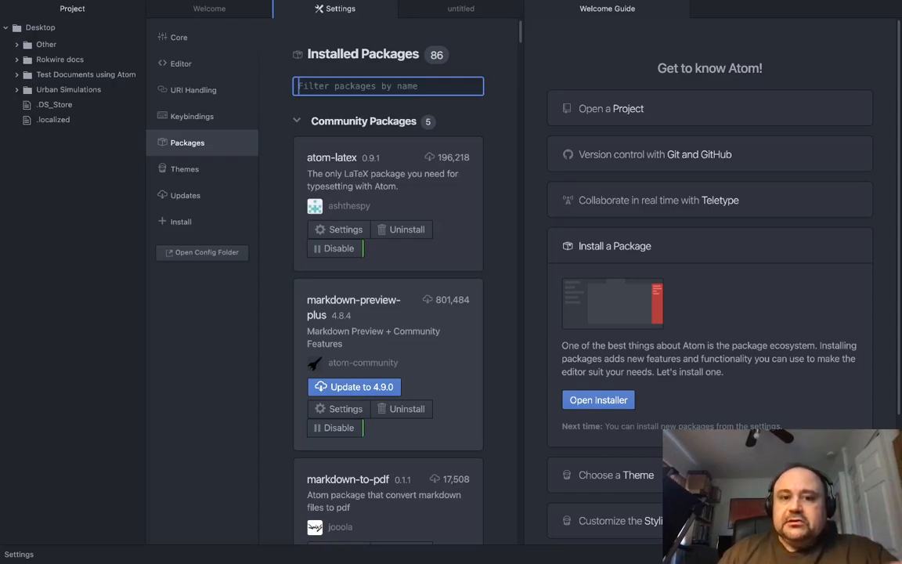
scroll("down", 3)
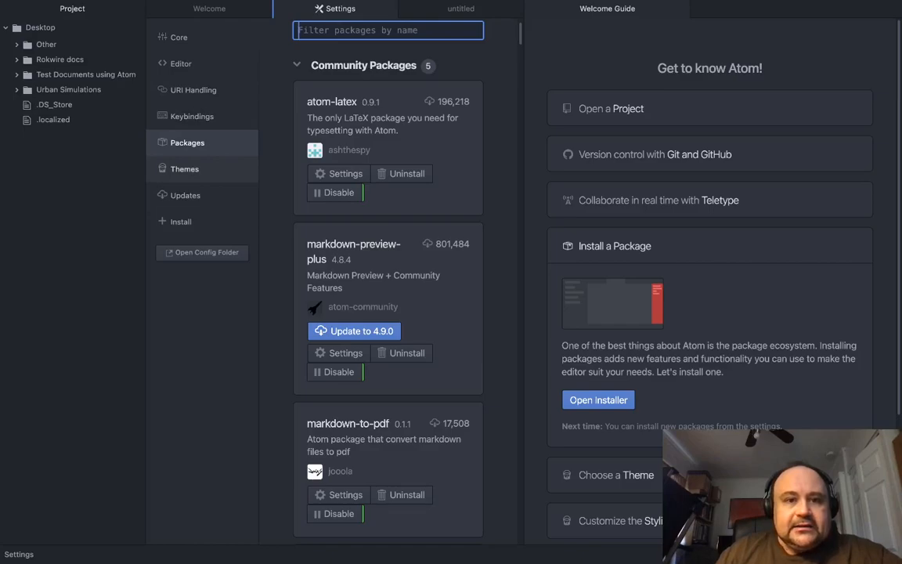
left_click(185, 194)
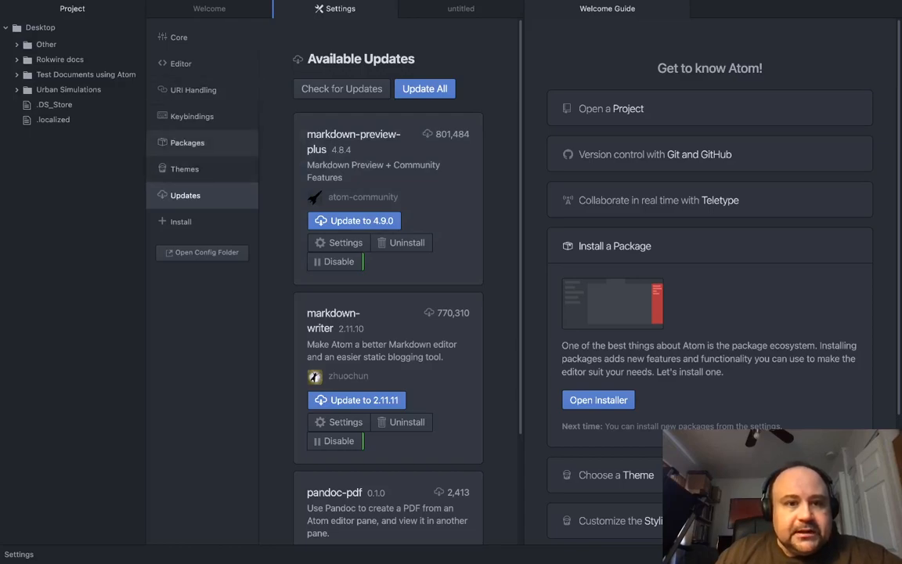
left_click(188, 143)
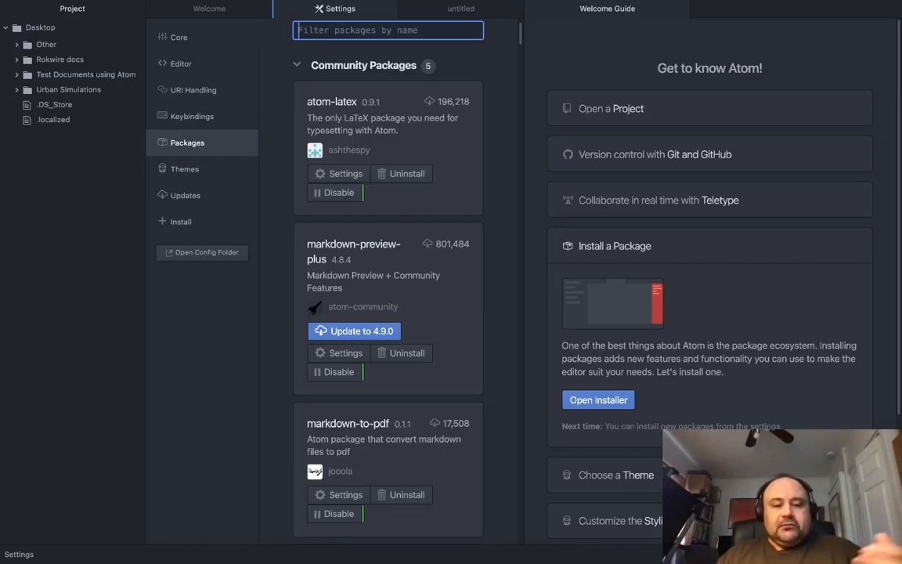
Filter installed packages for 'HTML', then 'pandoc', and return to the Welcome page.
type("HTM")
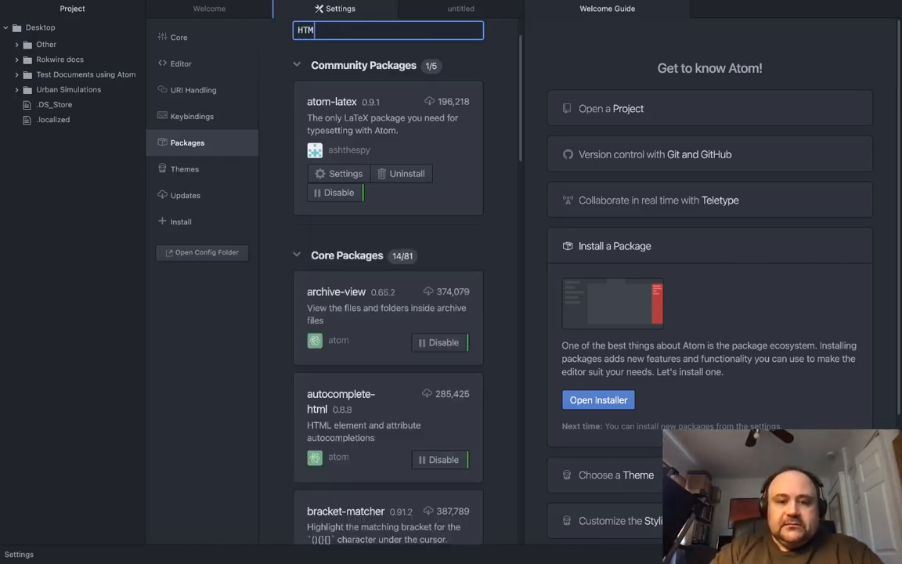
type("L")
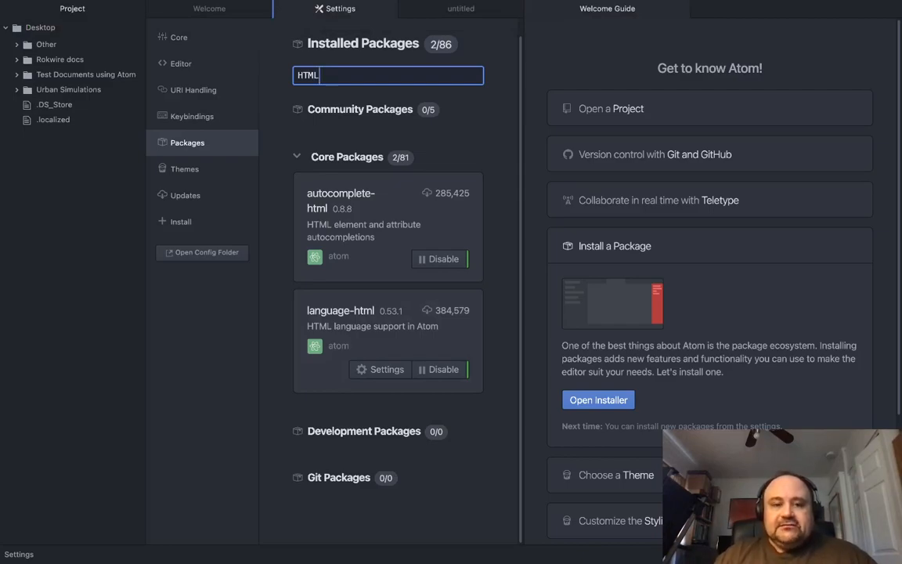
key("BackSpace")
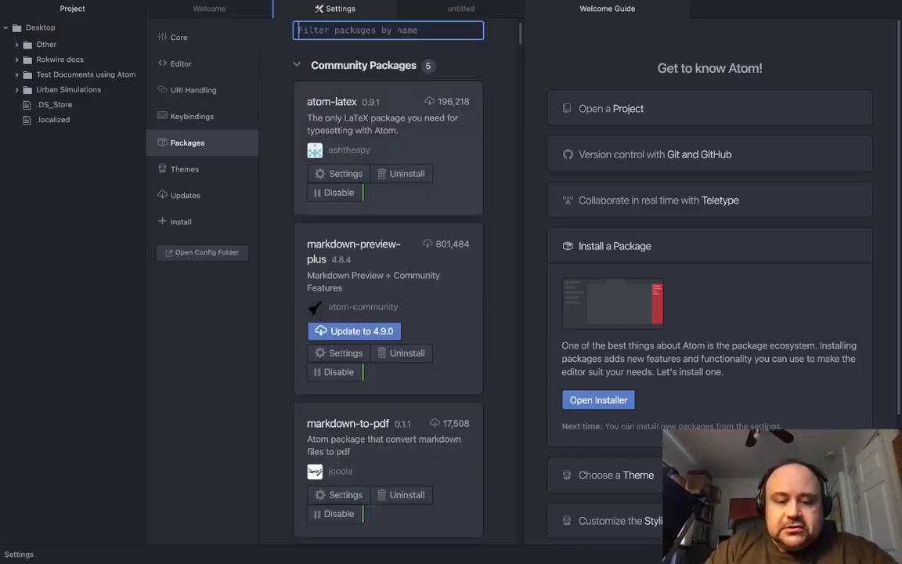
type("pandoc")
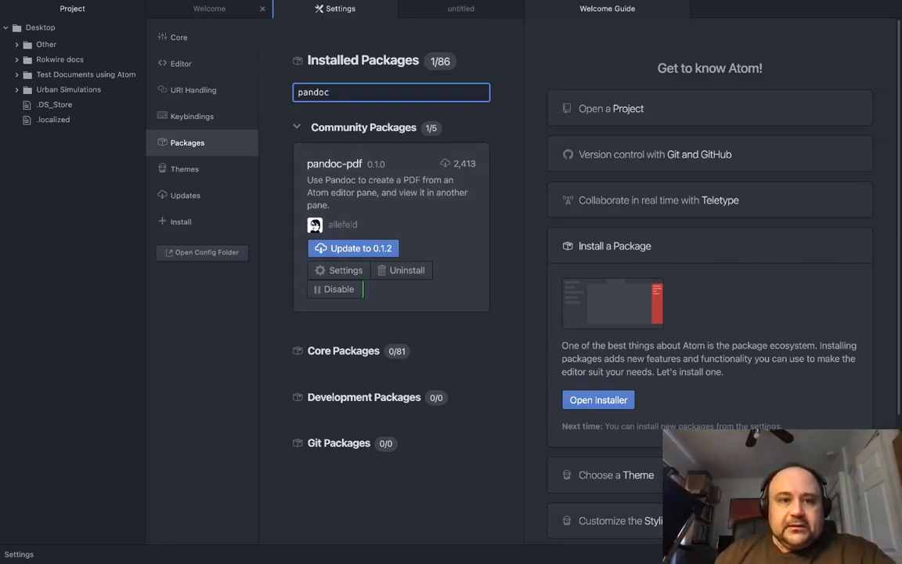
left_click(210, 9)
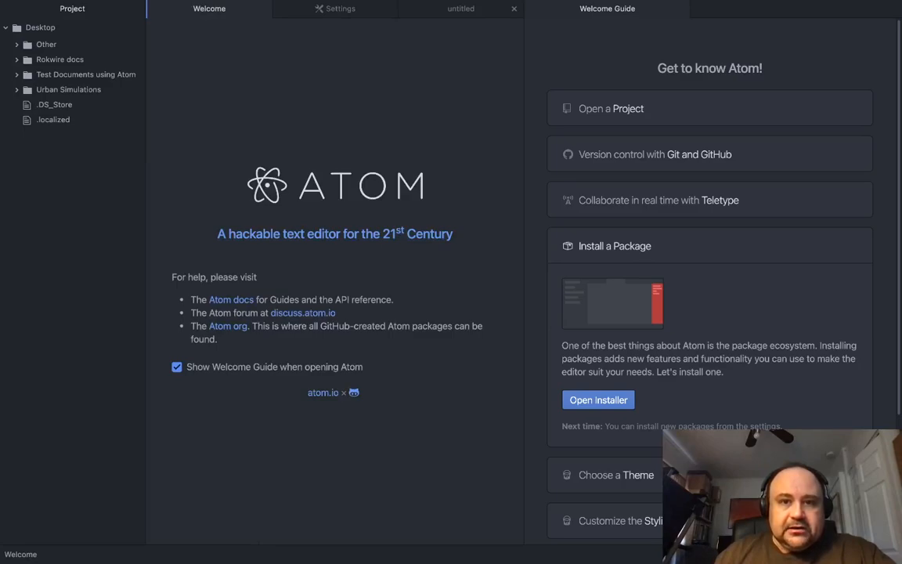
Bring the blank untitled document forward, then the Installed Packages settings again.
left_click(461, 10)
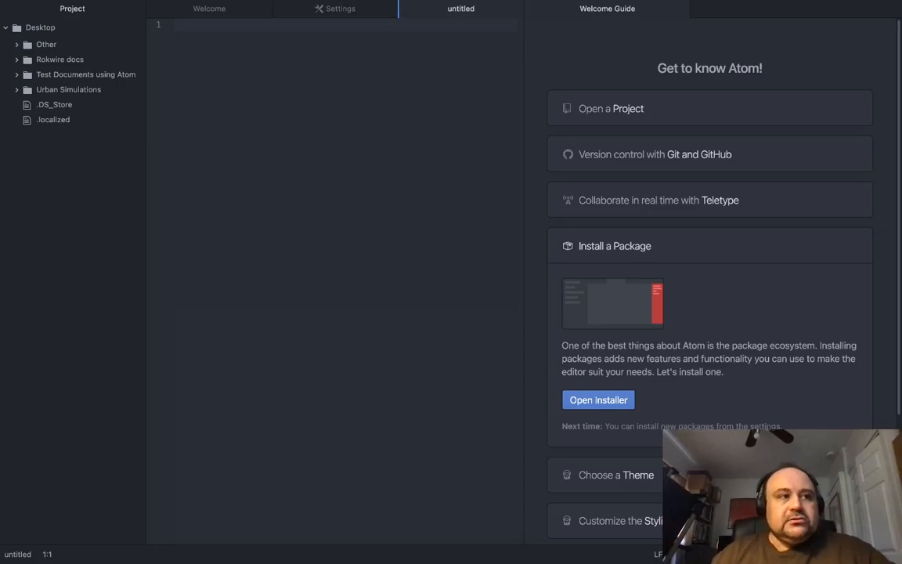
mouse_move(384, 9)
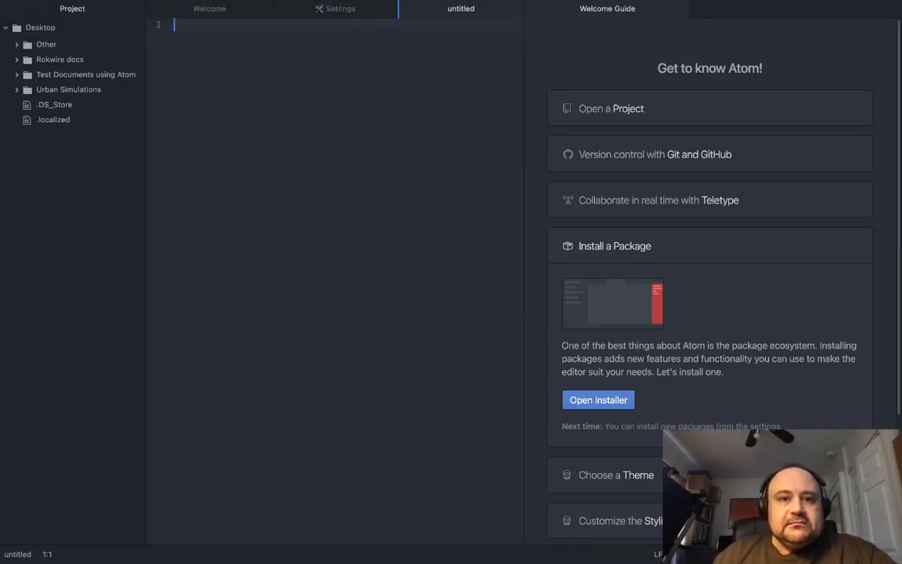
left_click(338, 9)
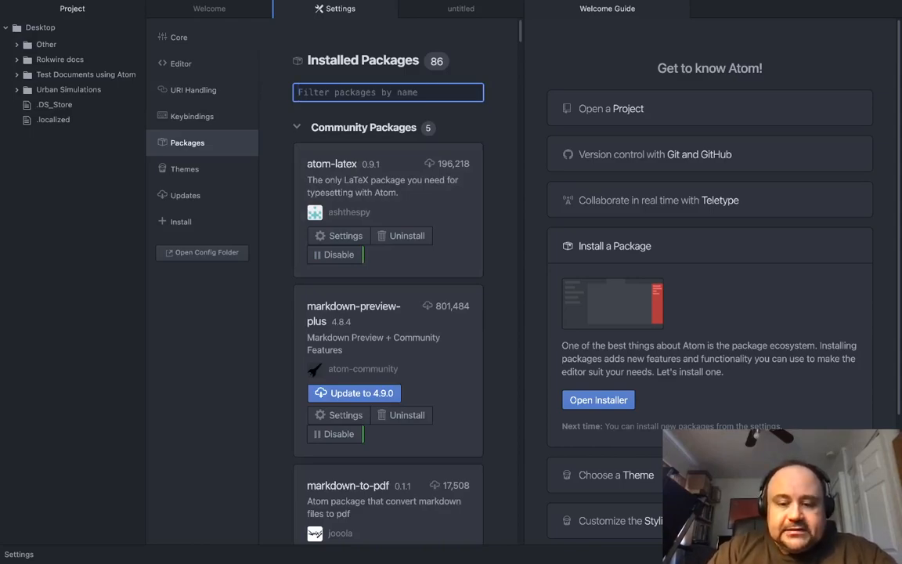
Filter installed packages for 'markdown', review the matches, then clear the filter.
type("markdown")
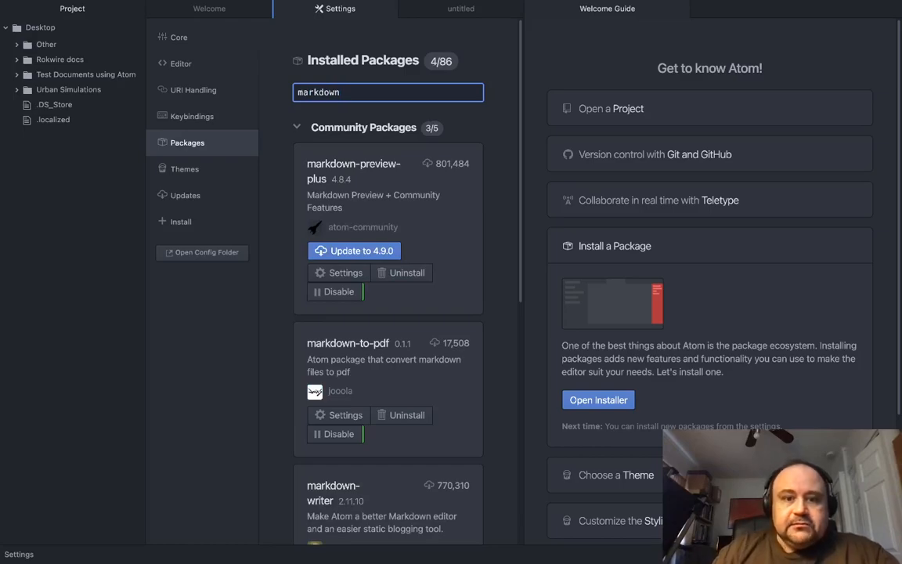
scroll("down", 3)
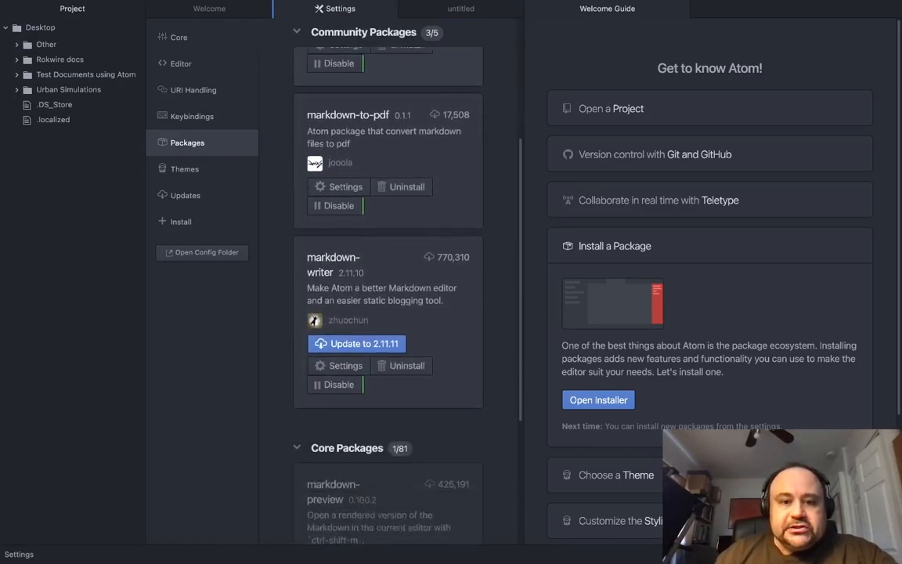
scroll("down", 3)
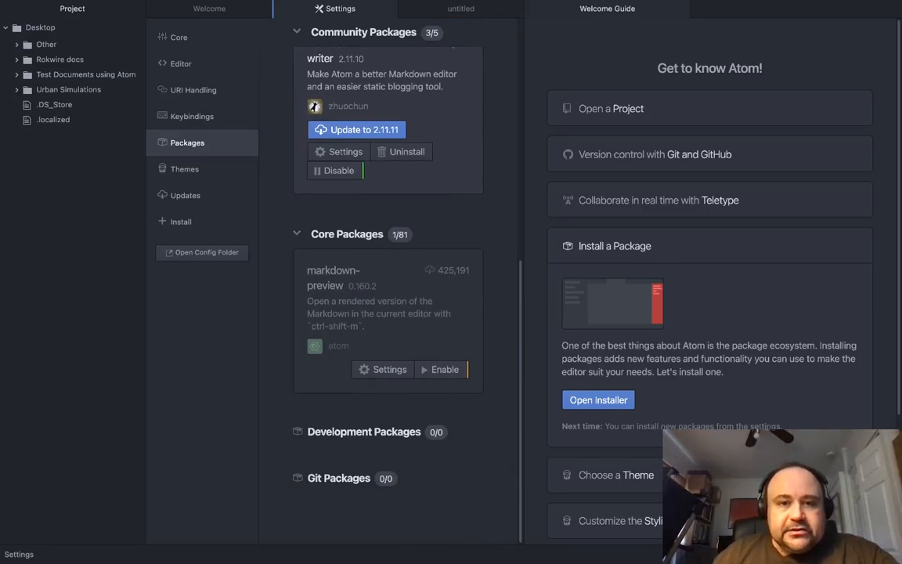
type("markdown")
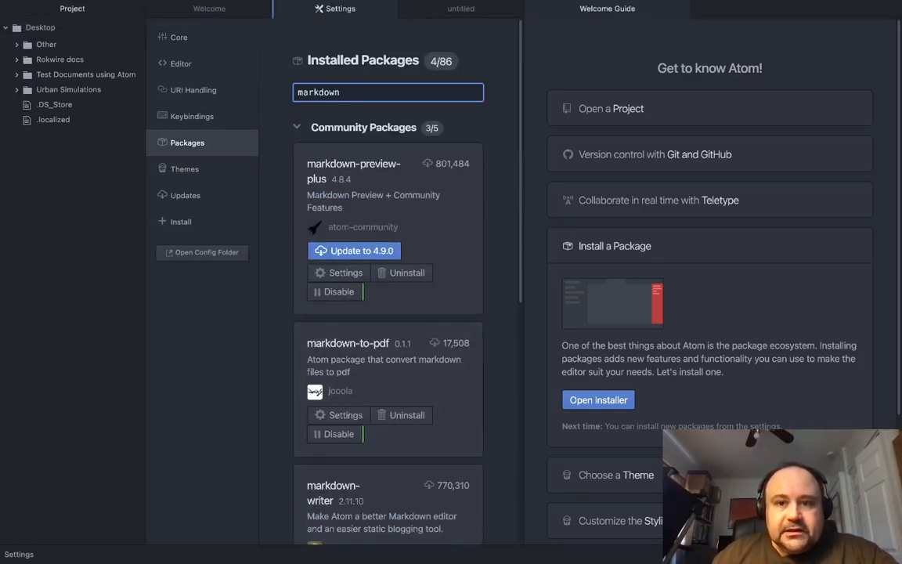
left_click(388, 91)
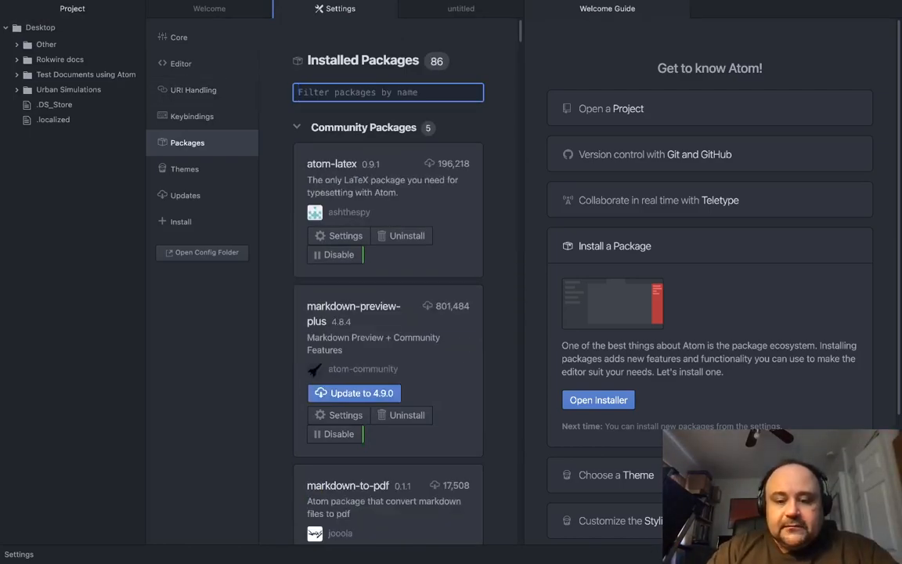
Filter installed packages for 'word processor', find no matches, and clear the filter.
type("word")
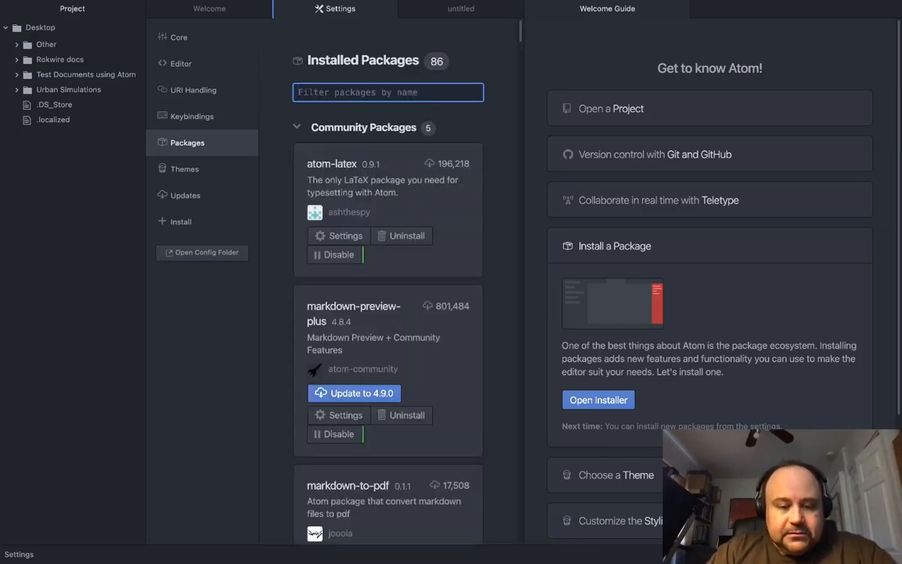
type("word")
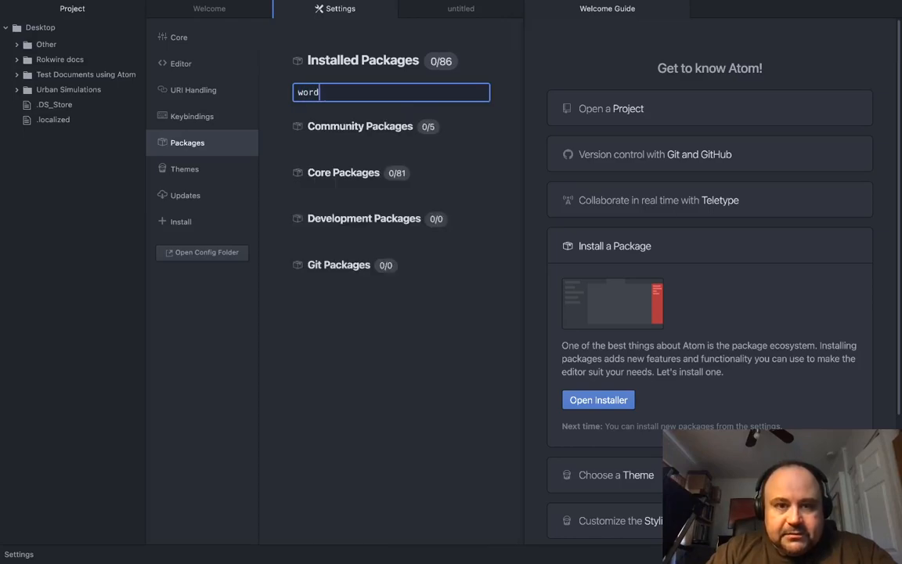
type("process")
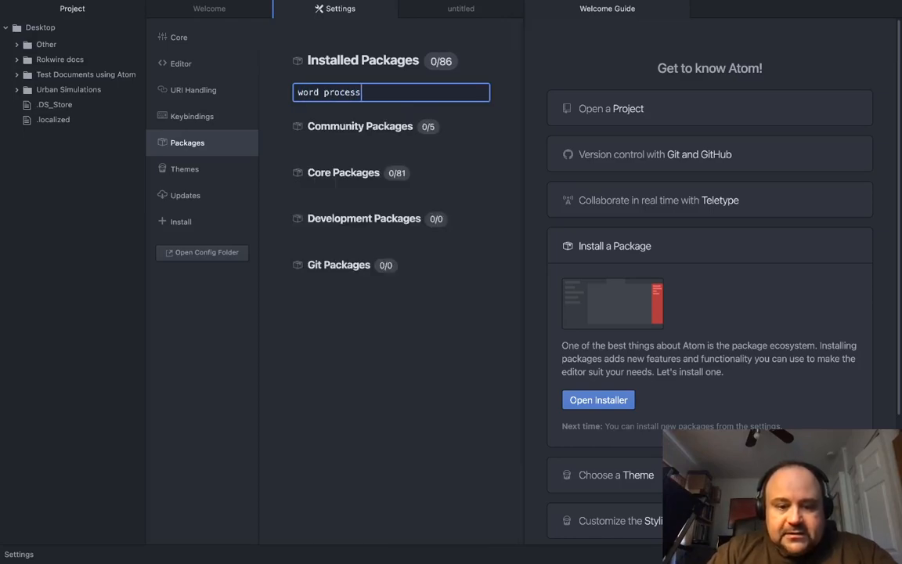
type("or")
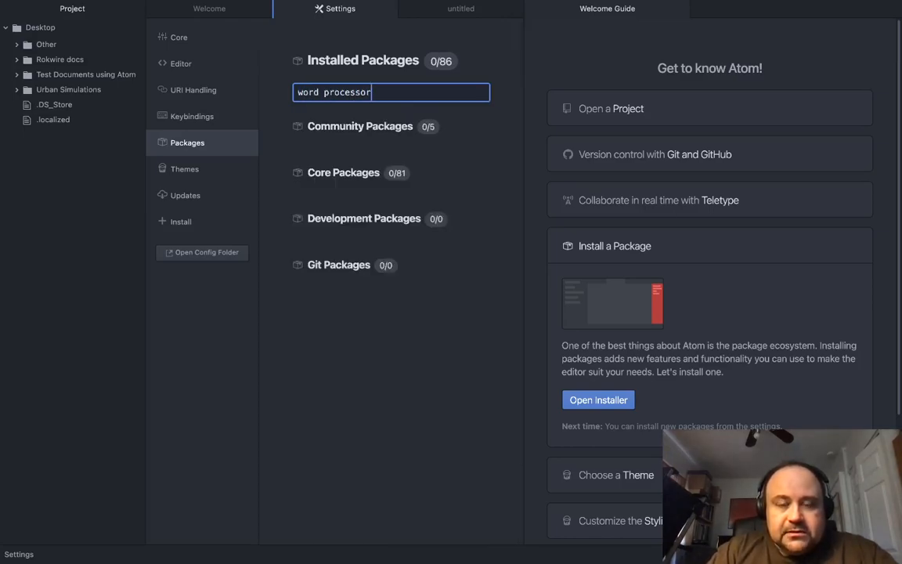
key("BackSpace")
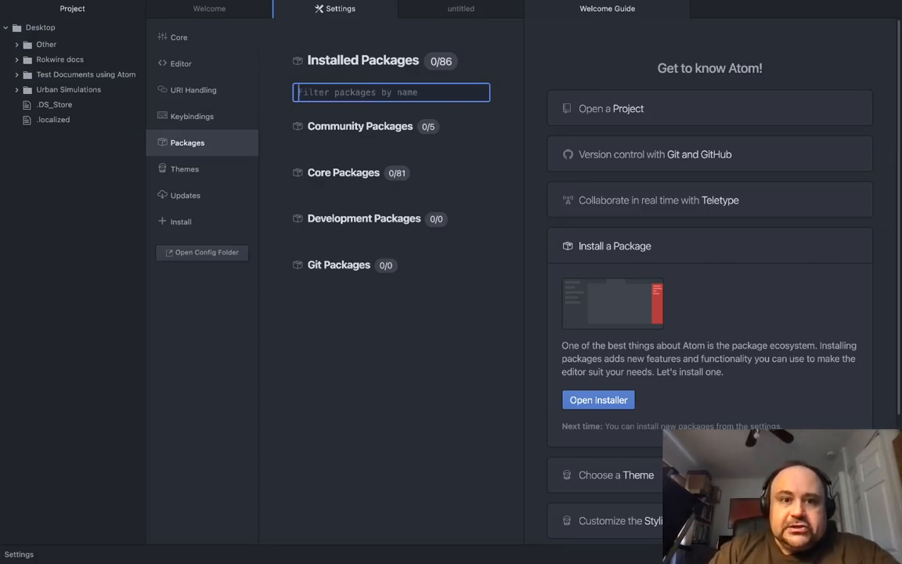
Show the Welcome page, return to Installed Packages, and bring up the Packages menu.
left_click(208, 10)
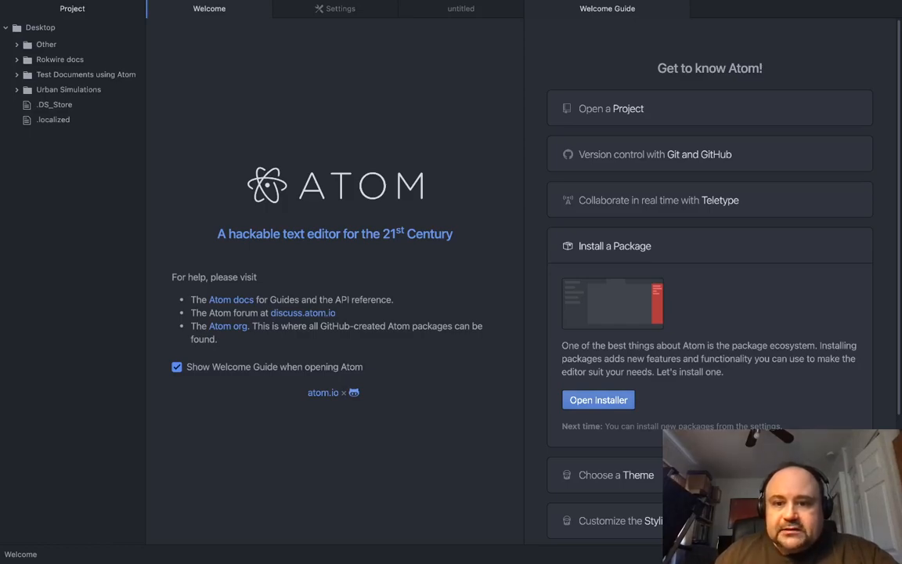
left_click(338, 9)
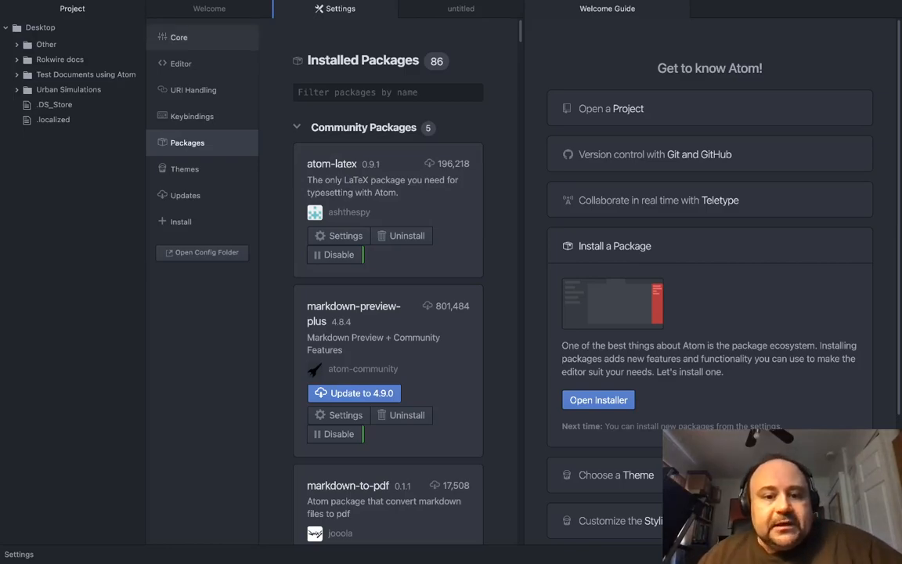
left_click(249, 6)
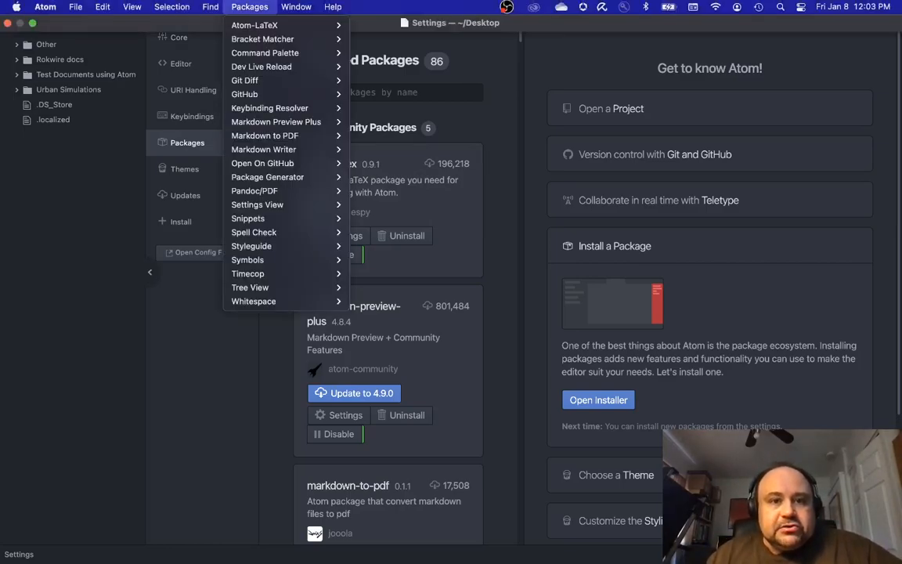
mouse_move(265, 53)
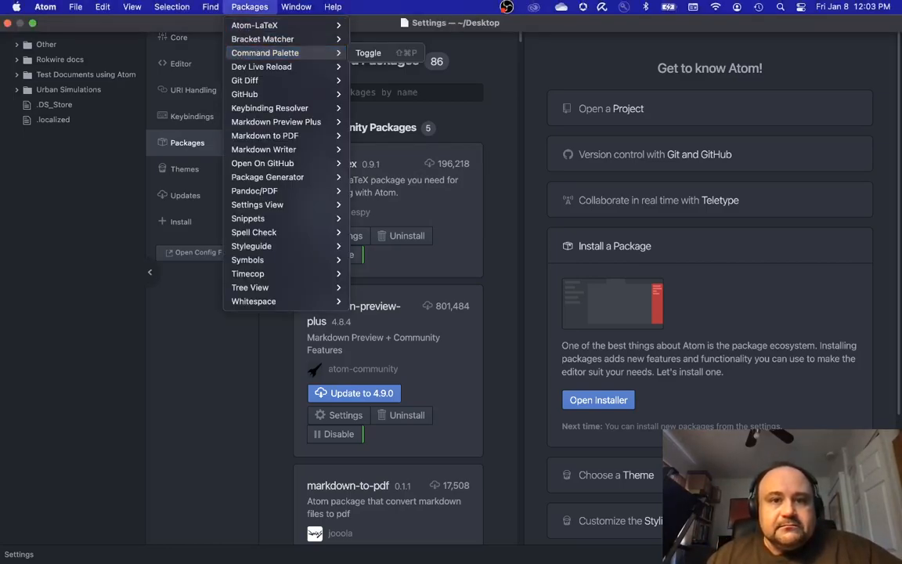
mouse_move(260, 66)
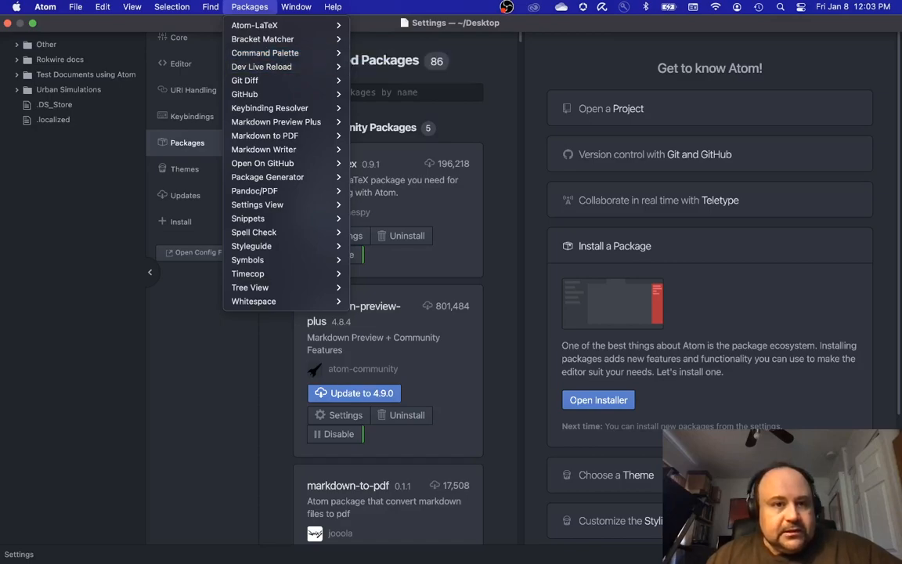
mouse_move(276, 122)
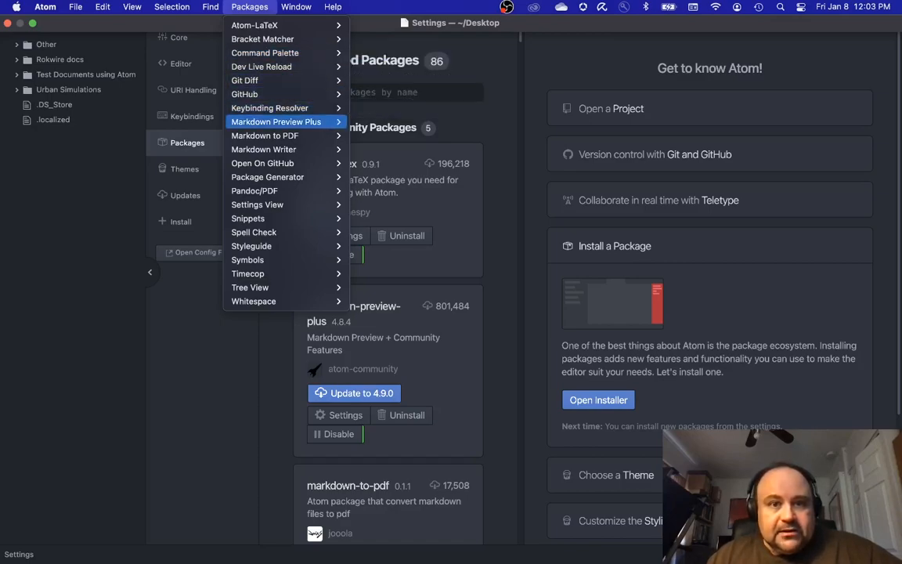
mouse_move(263, 135)
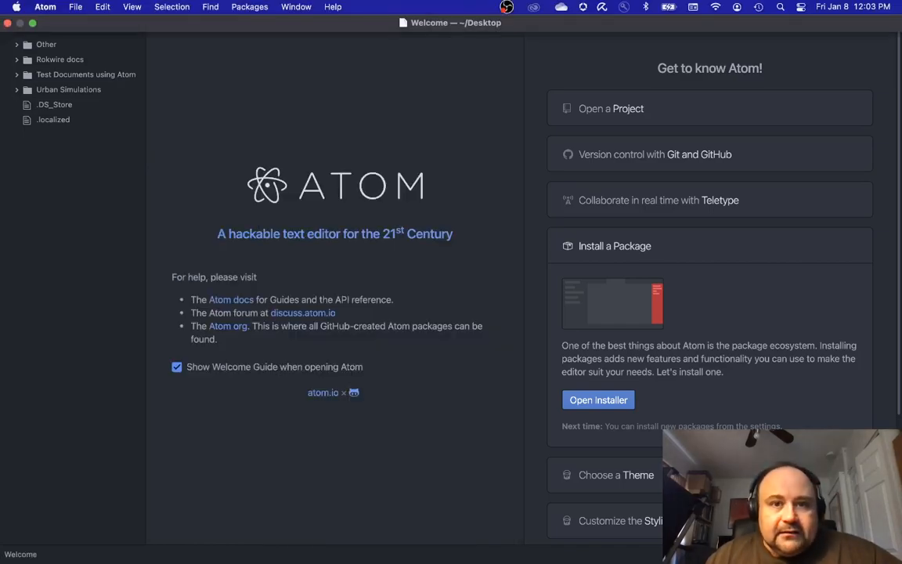
Start a new file holding a '## Hello World' heading and the line 'Hello World of Atom!'.
key("cmd+n")
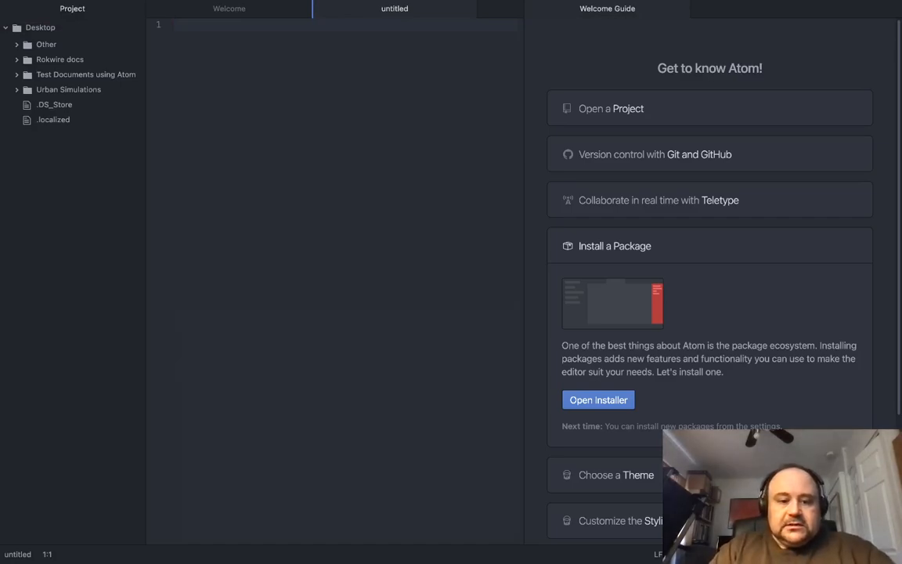
type("##")
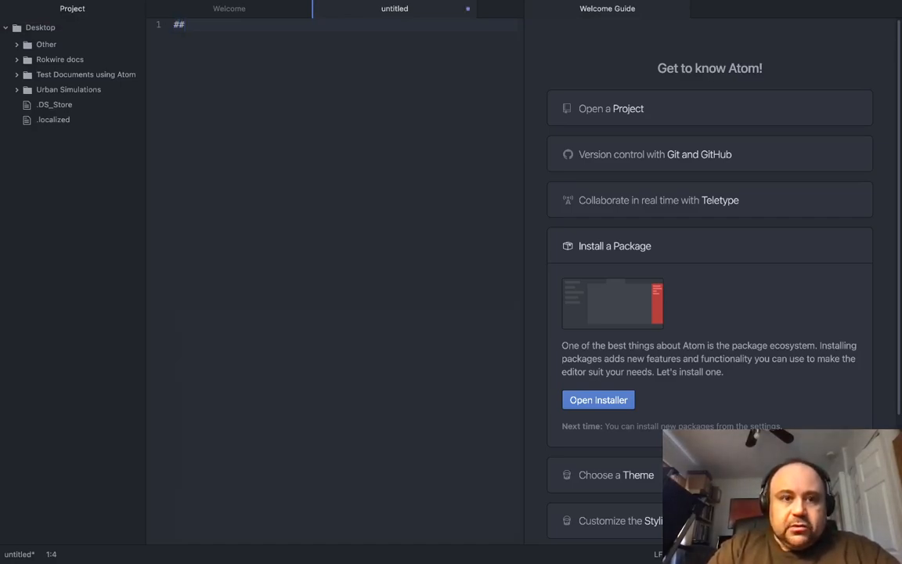
type("Hello W")
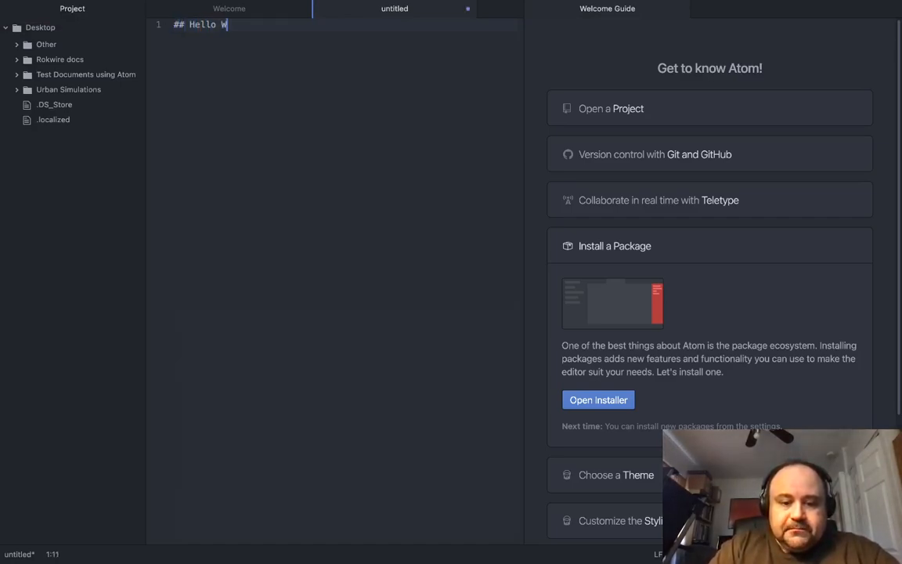
type("orld")
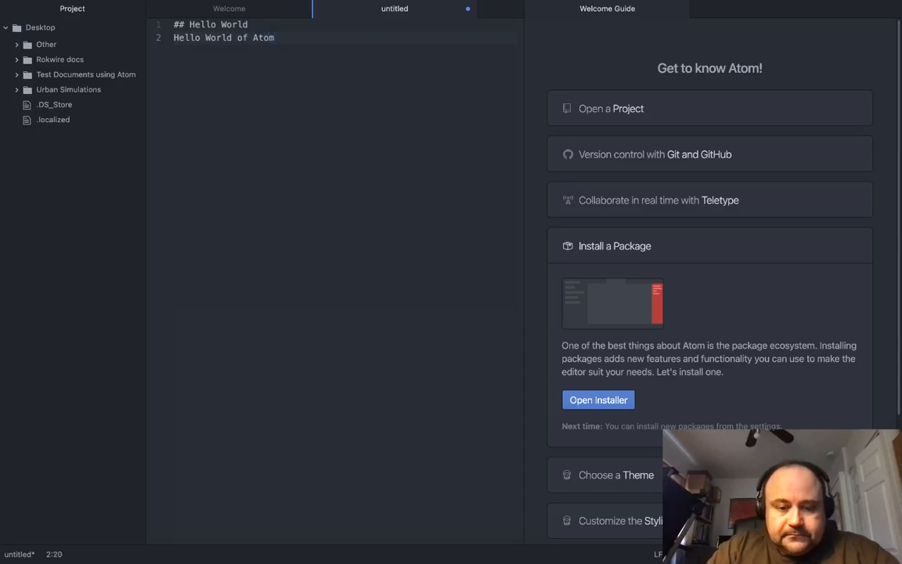
type("!")
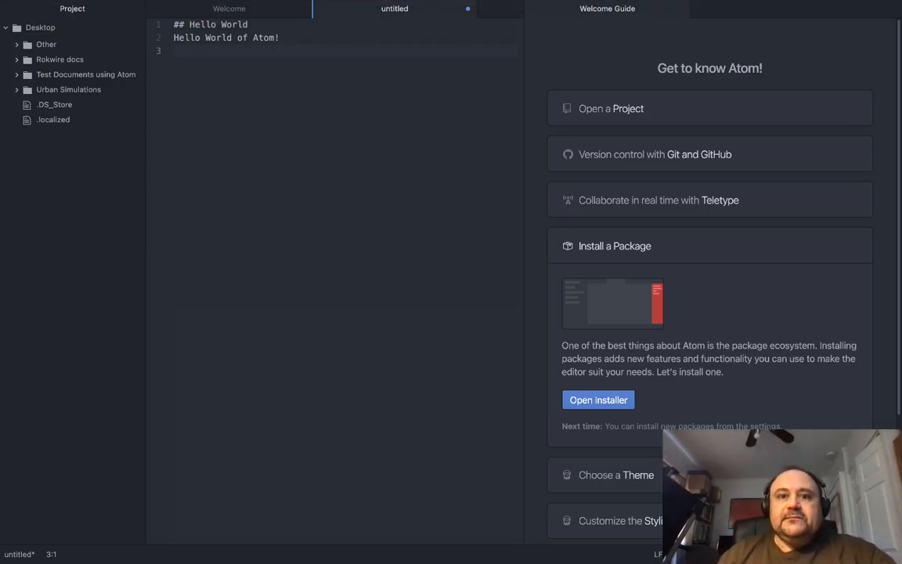
Check the Packages menu, then start saving the file as hello-world.md on the Desktop.
left_click(249, 7)
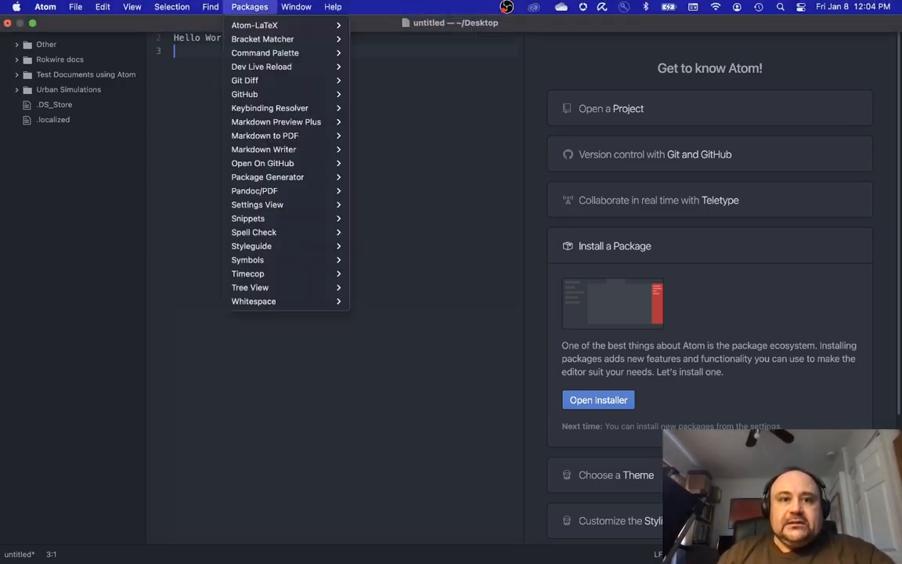
mouse_move(263, 37)
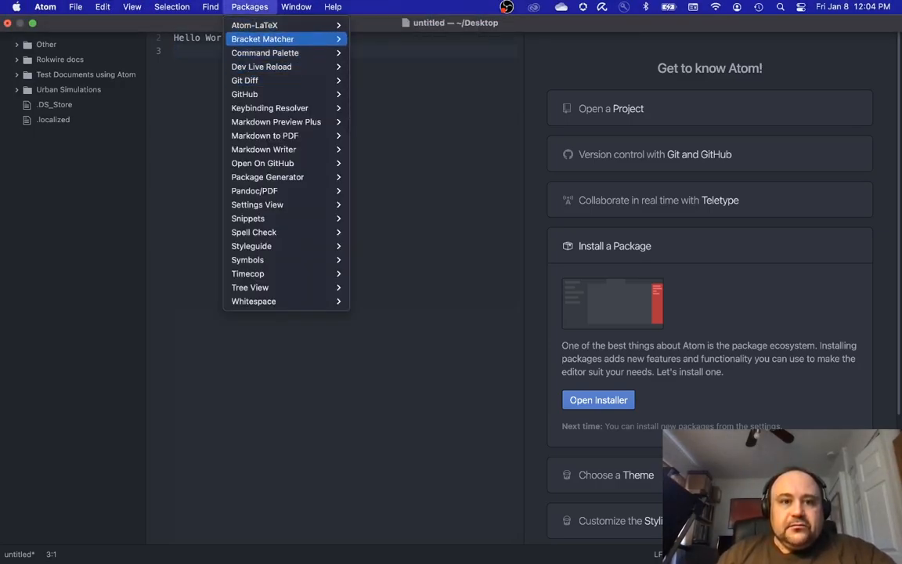
mouse_move(264, 135)
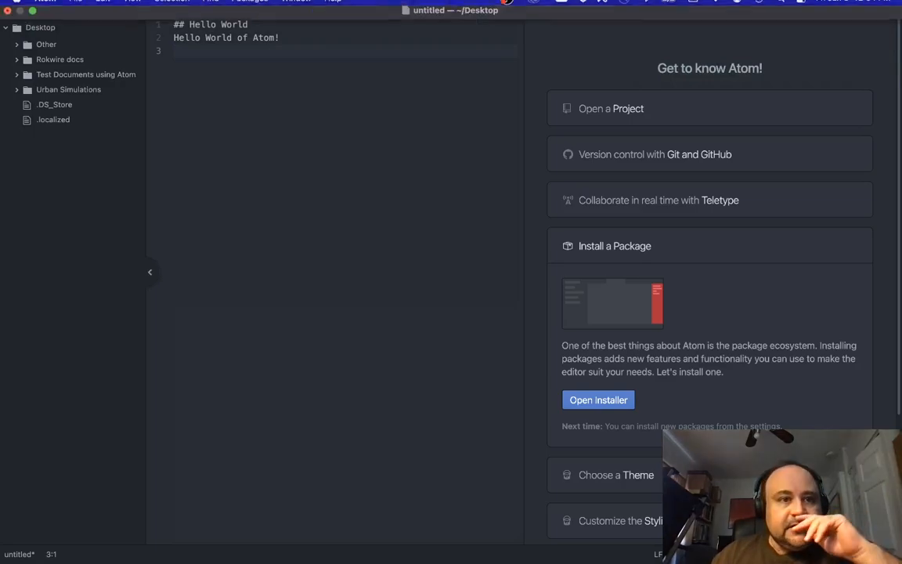
left_click(76, 6)
type("hello-world.md")
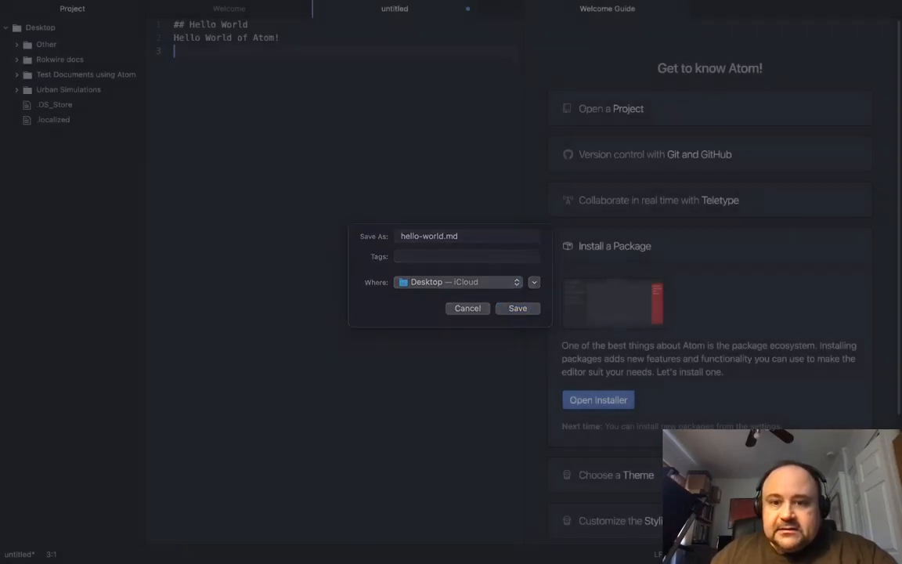
Confirm the save as hello-world.md on the Desktop, then browse and dismiss the menu bar menus.
left_click(516, 307)
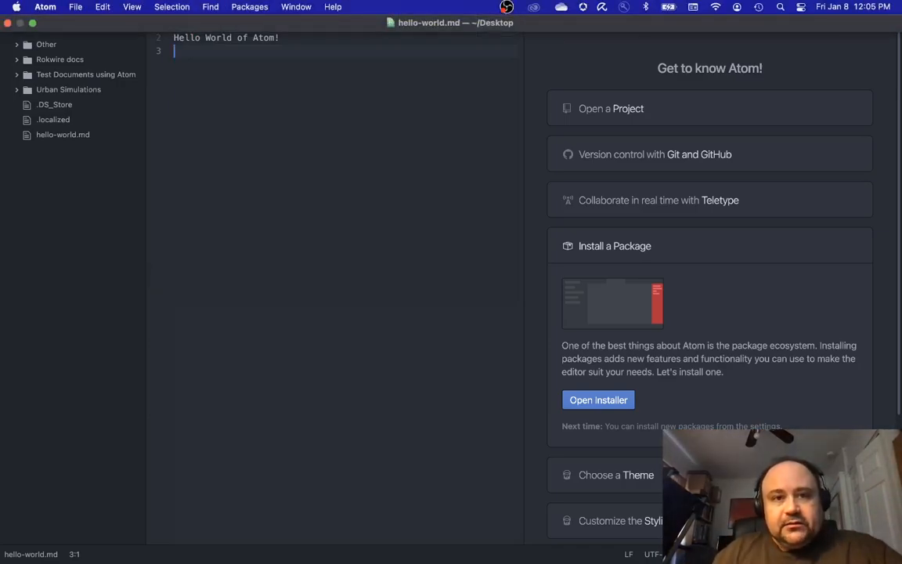
left_click(294, 7)
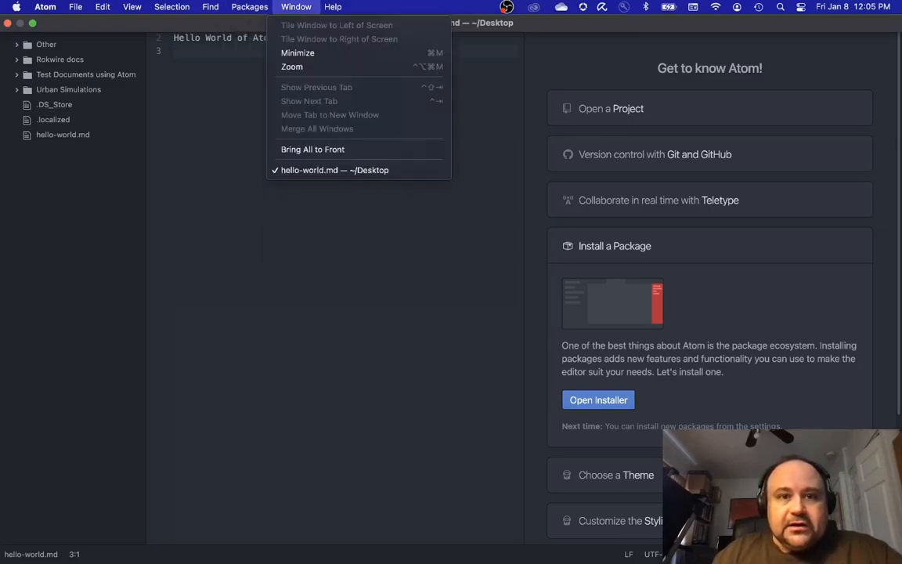
left_click(249, 6)
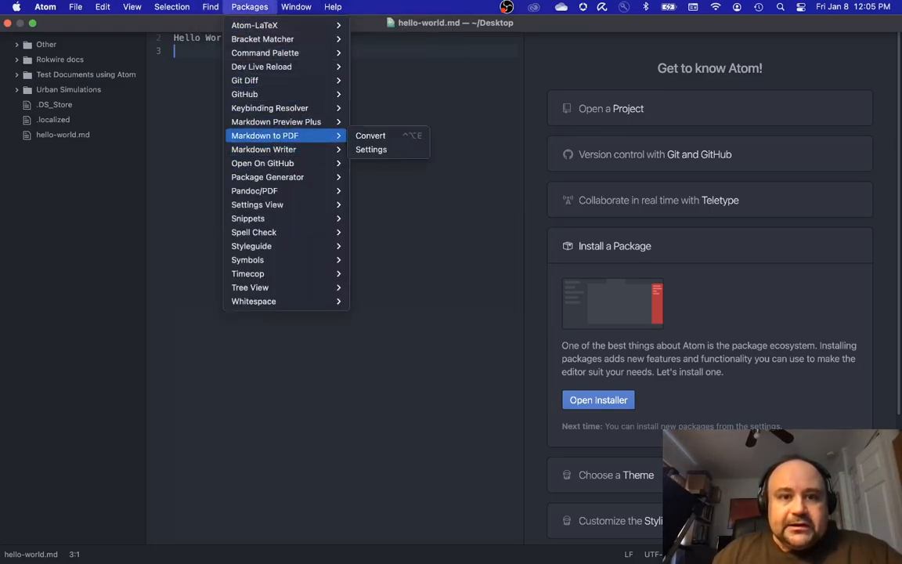
mouse_move(369, 135)
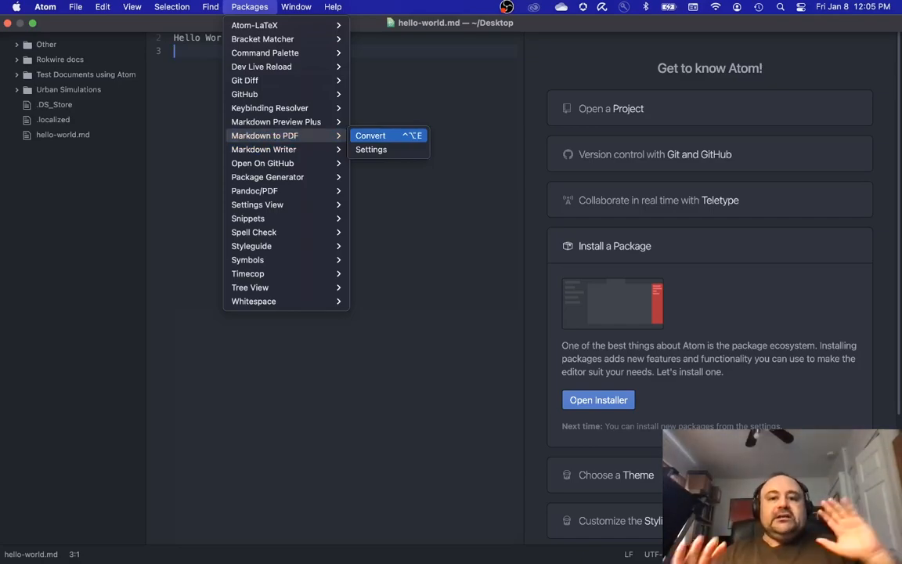
left_click(17, 6)
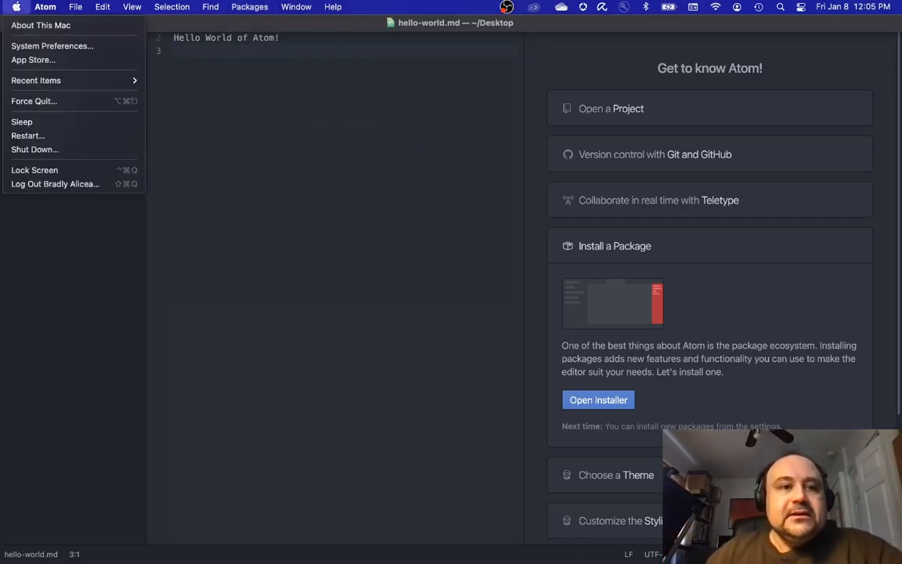
left_click(172, 7)
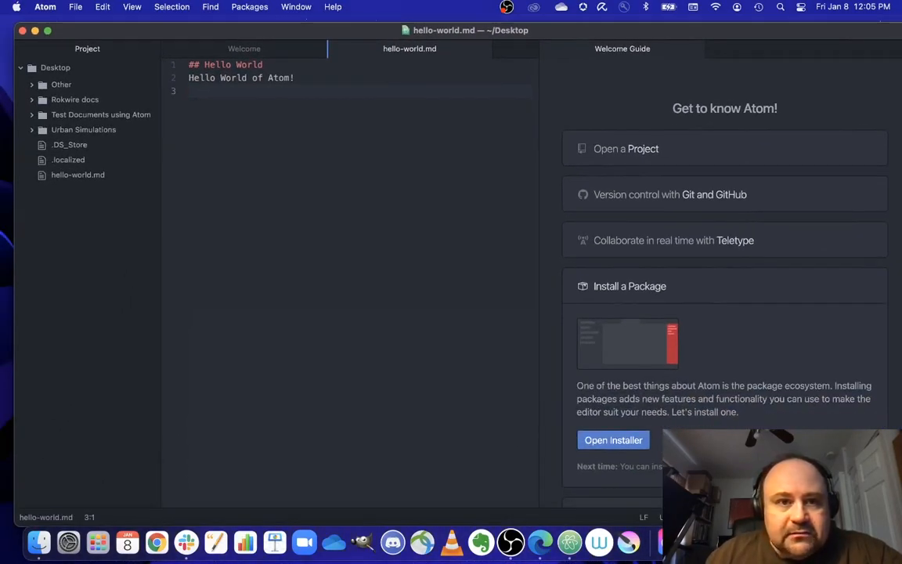
Run Packages > Markdown to PDF > Convert so hello-world.pdf opens in Preview.
left_click(249, 6)
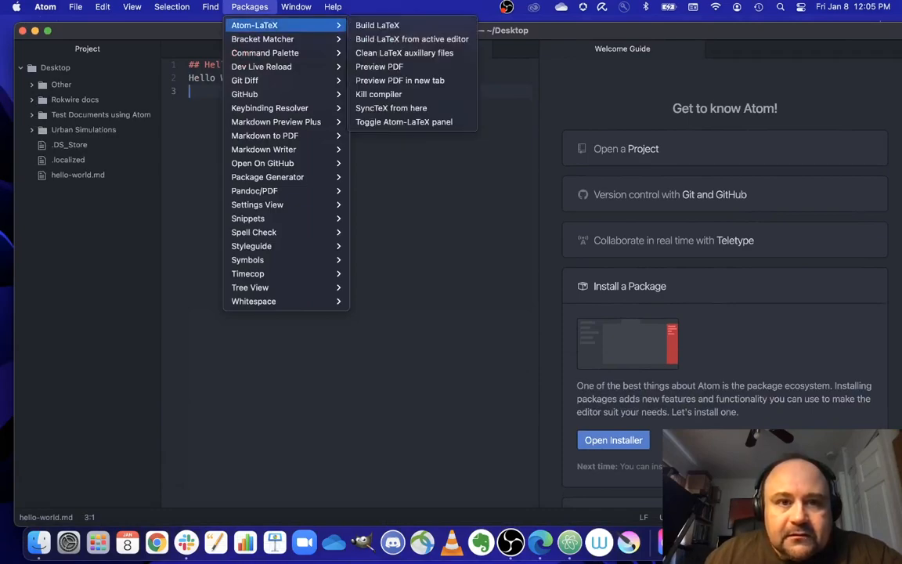
mouse_move(264, 135)
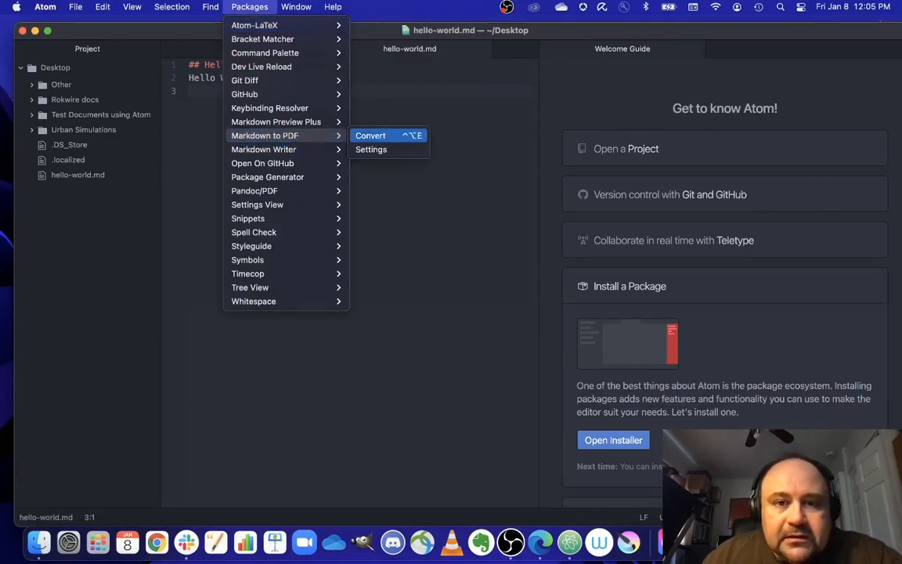
left_click(369, 134)
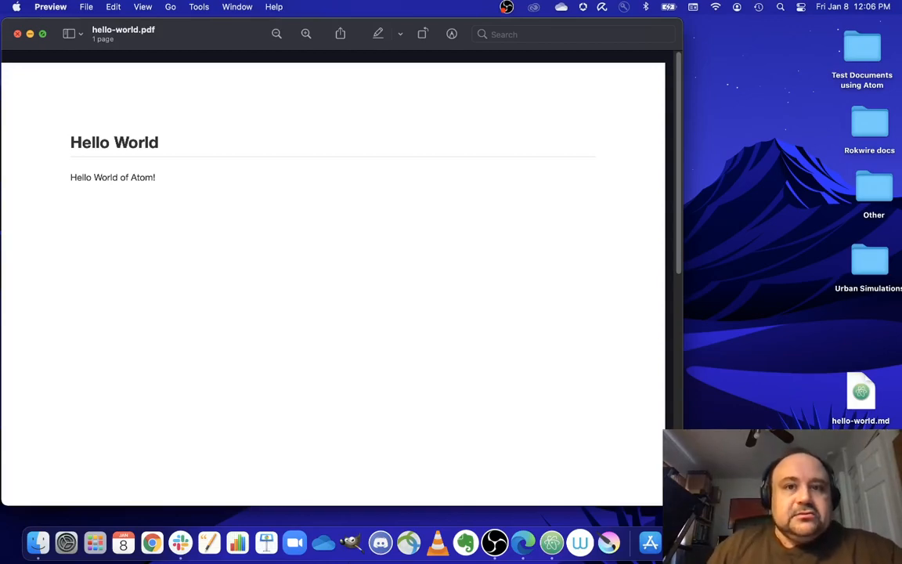
Close hello-world.pdf in Preview and bring the OBS window forward.
left_click(20, 34)
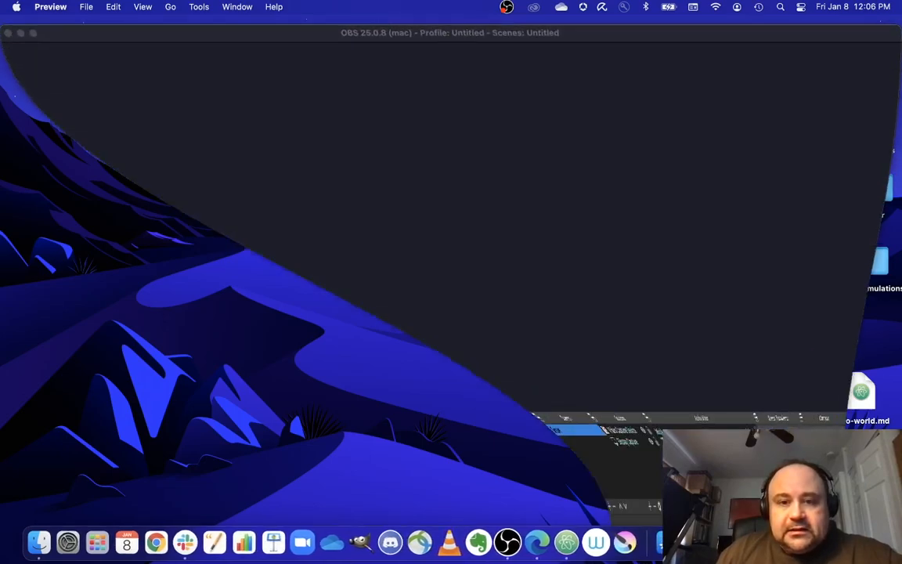
left_click(507, 542)
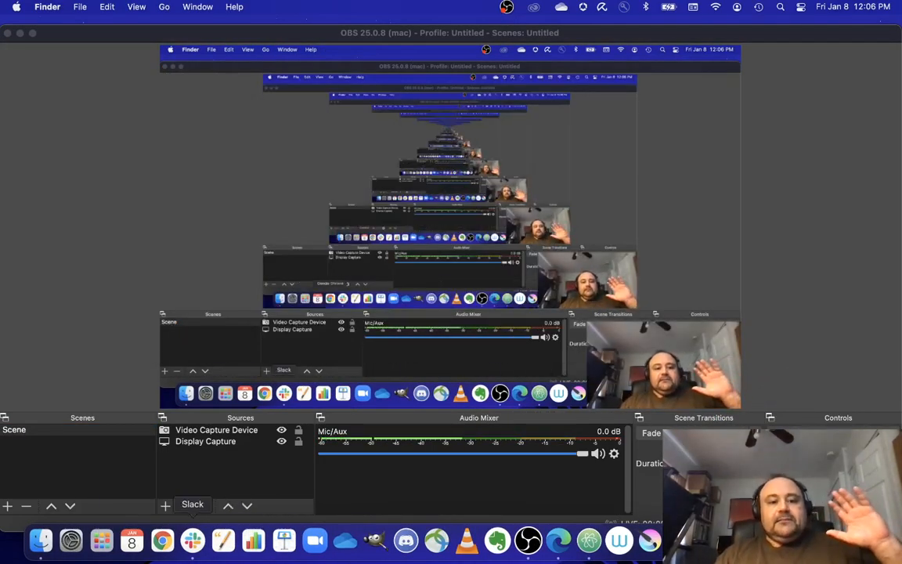
mouse_move(557, 535)
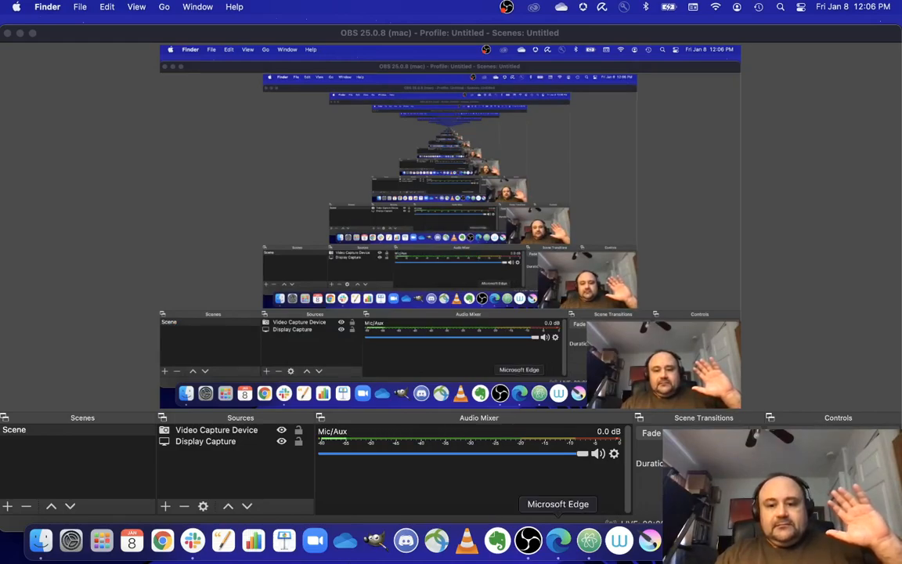